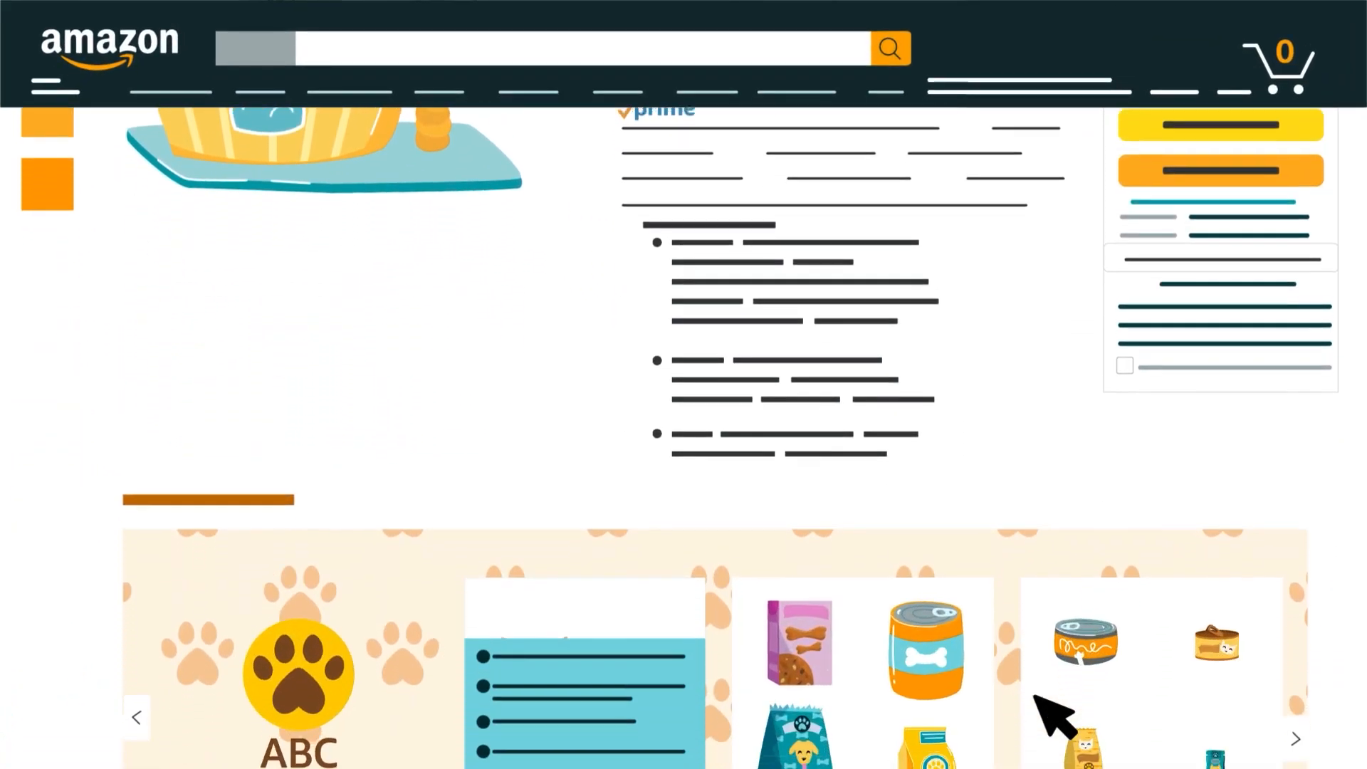
Go to A+ Content Manager through the main seller tools navigation menu.
scroll("down", 3)
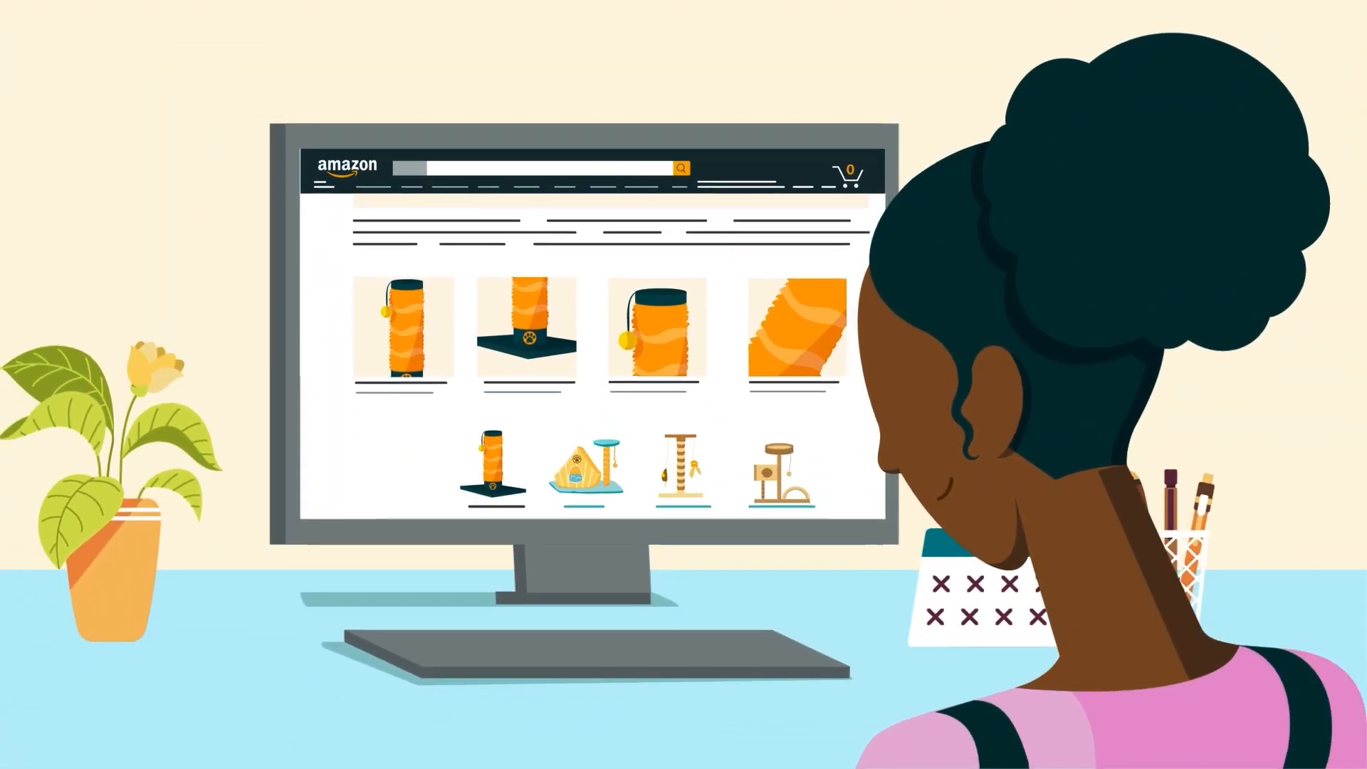
scroll("down", 3)
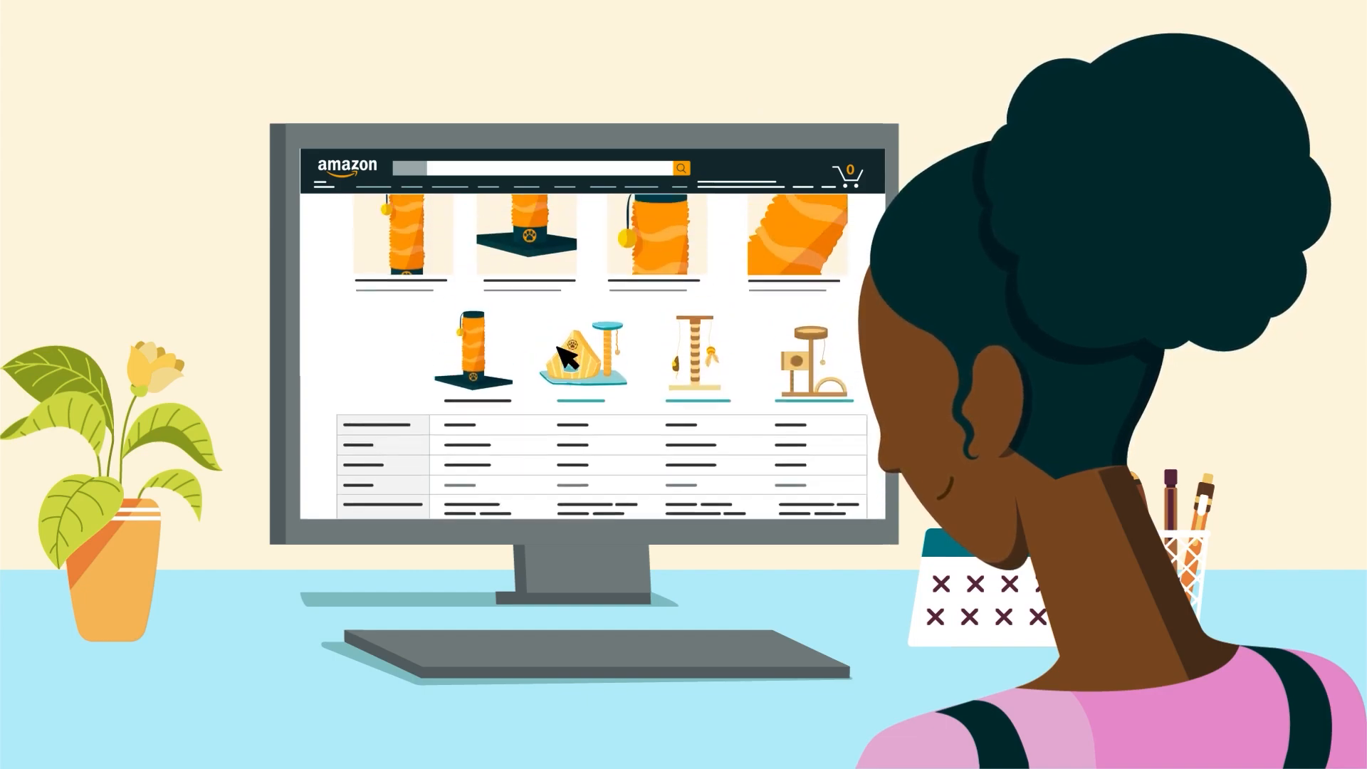
left_click(558, 357)
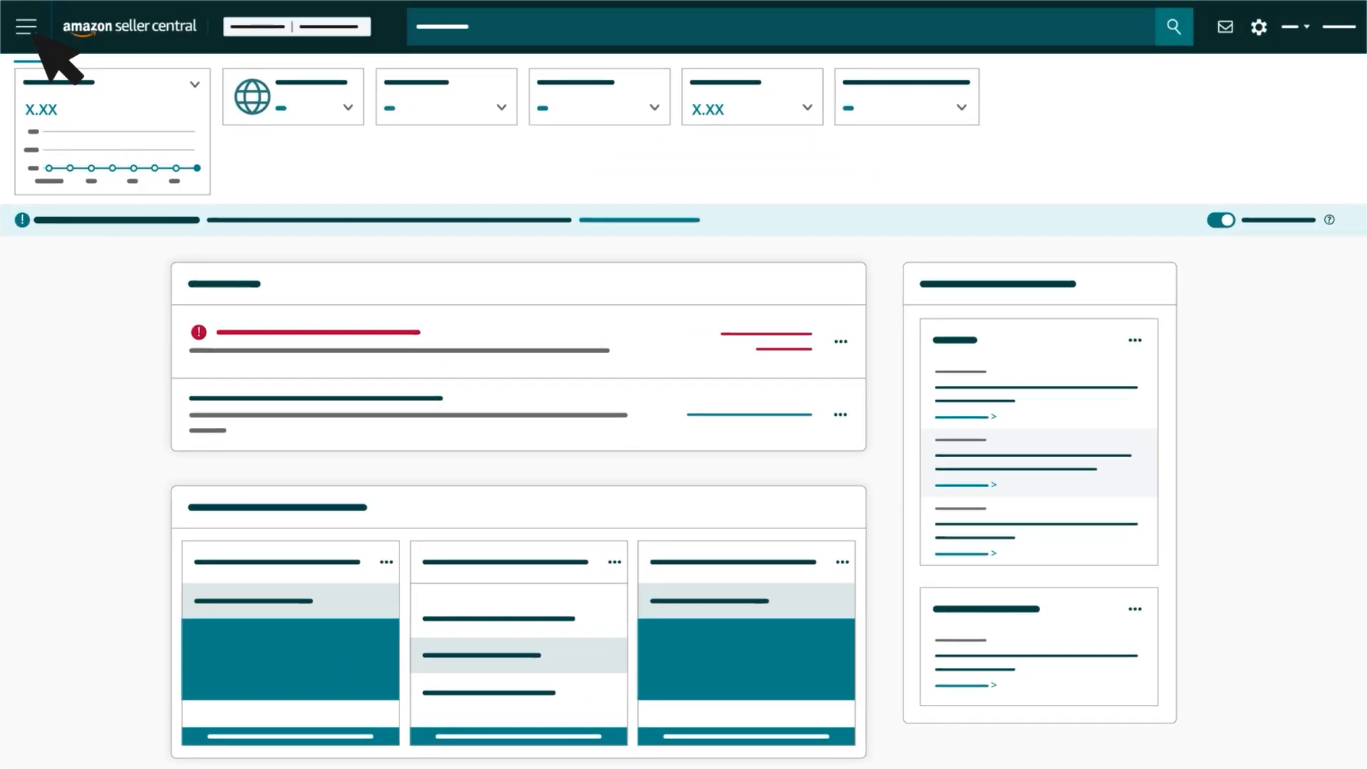
left_click(26, 26)
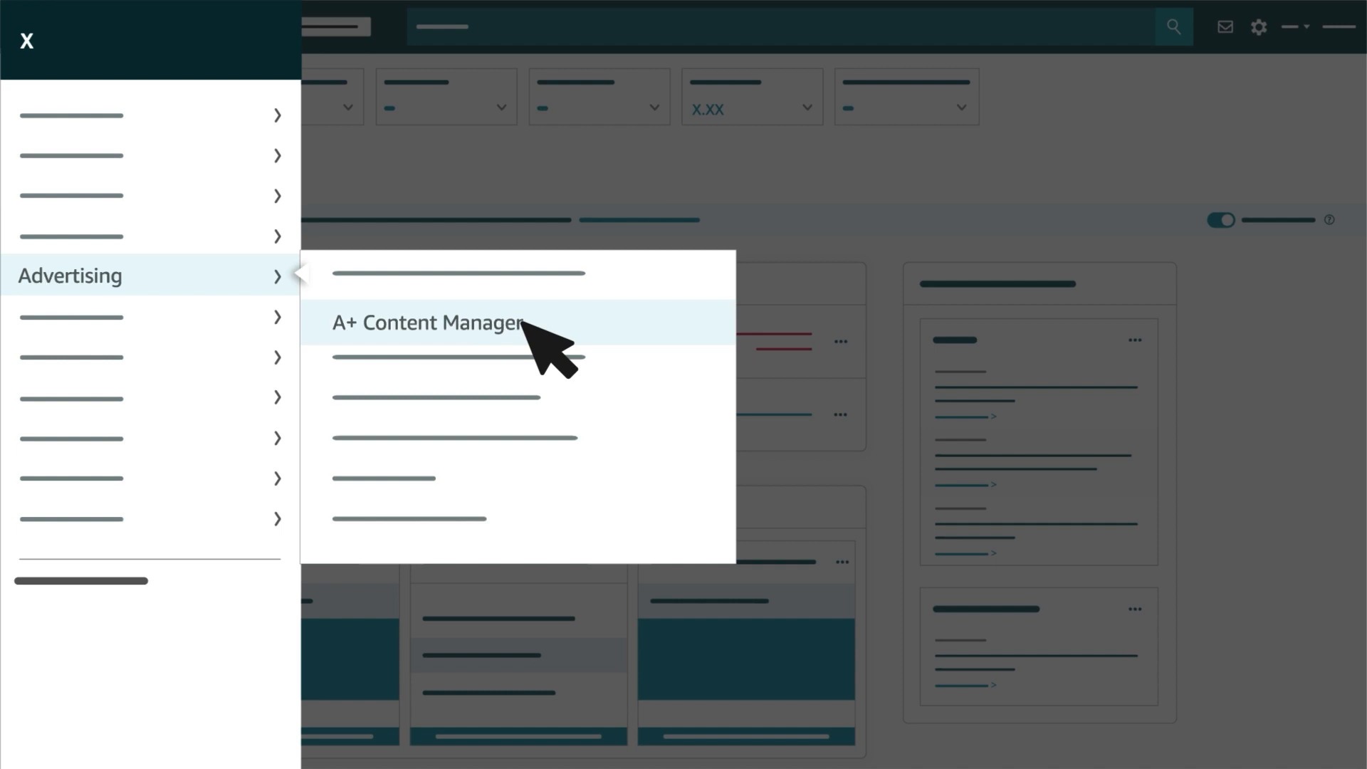
left_click(427, 322)
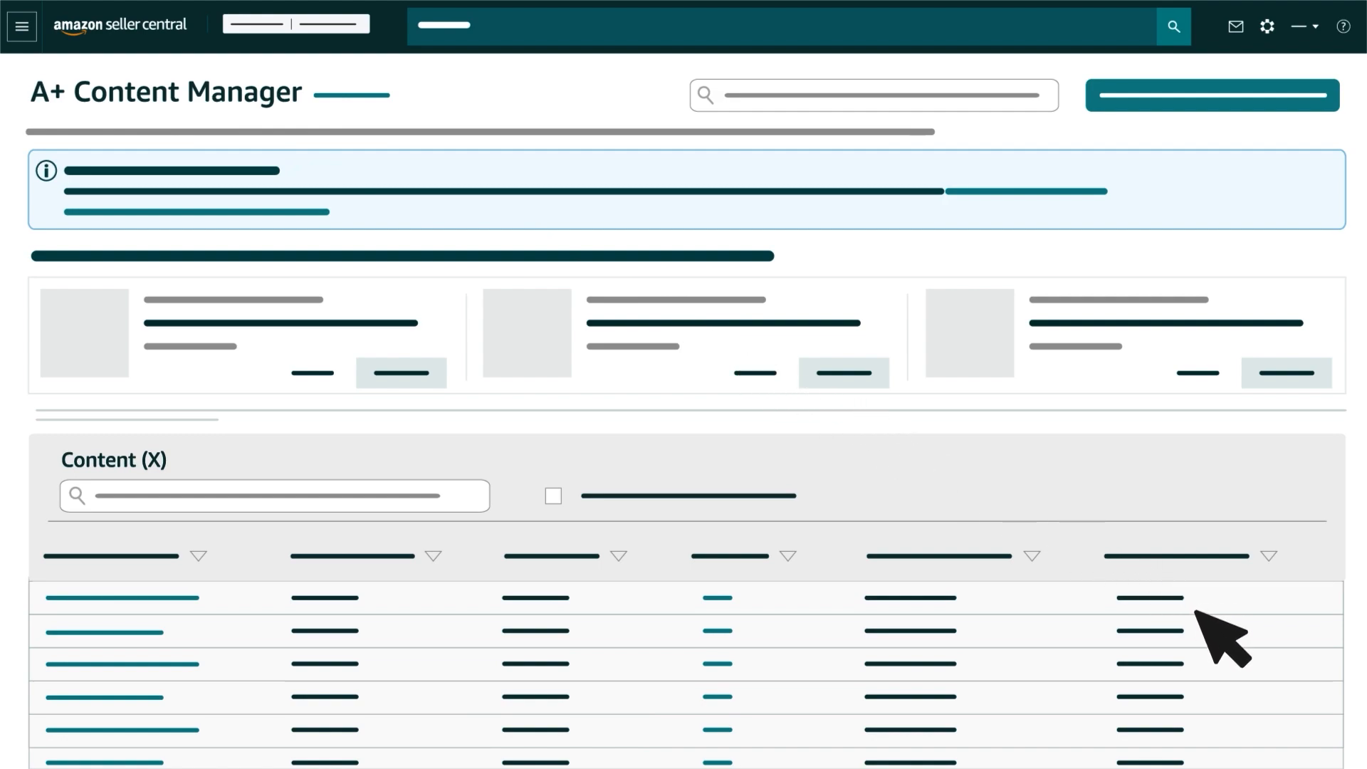
mouse_move(1220, 715)
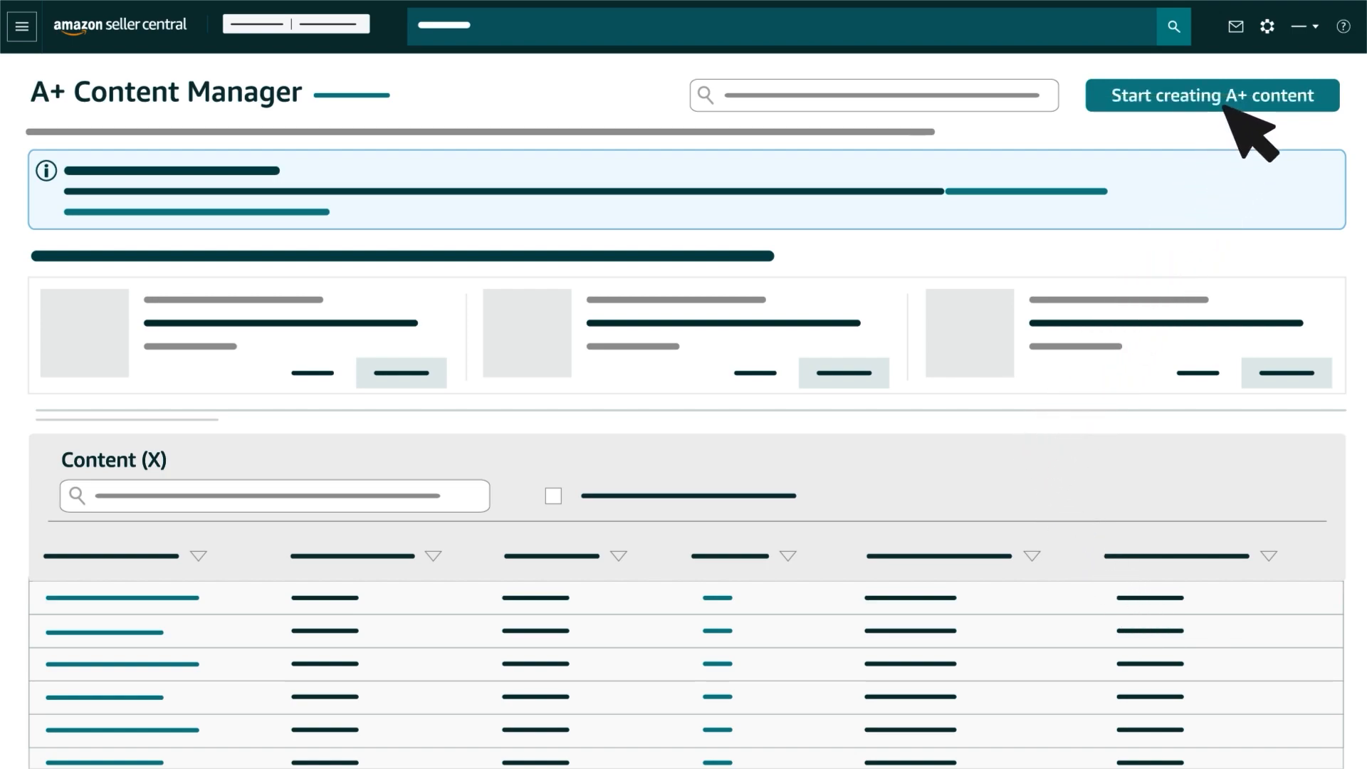
Start new A+ content, review the content types and begin a Brand Story.
left_click(1212, 94)
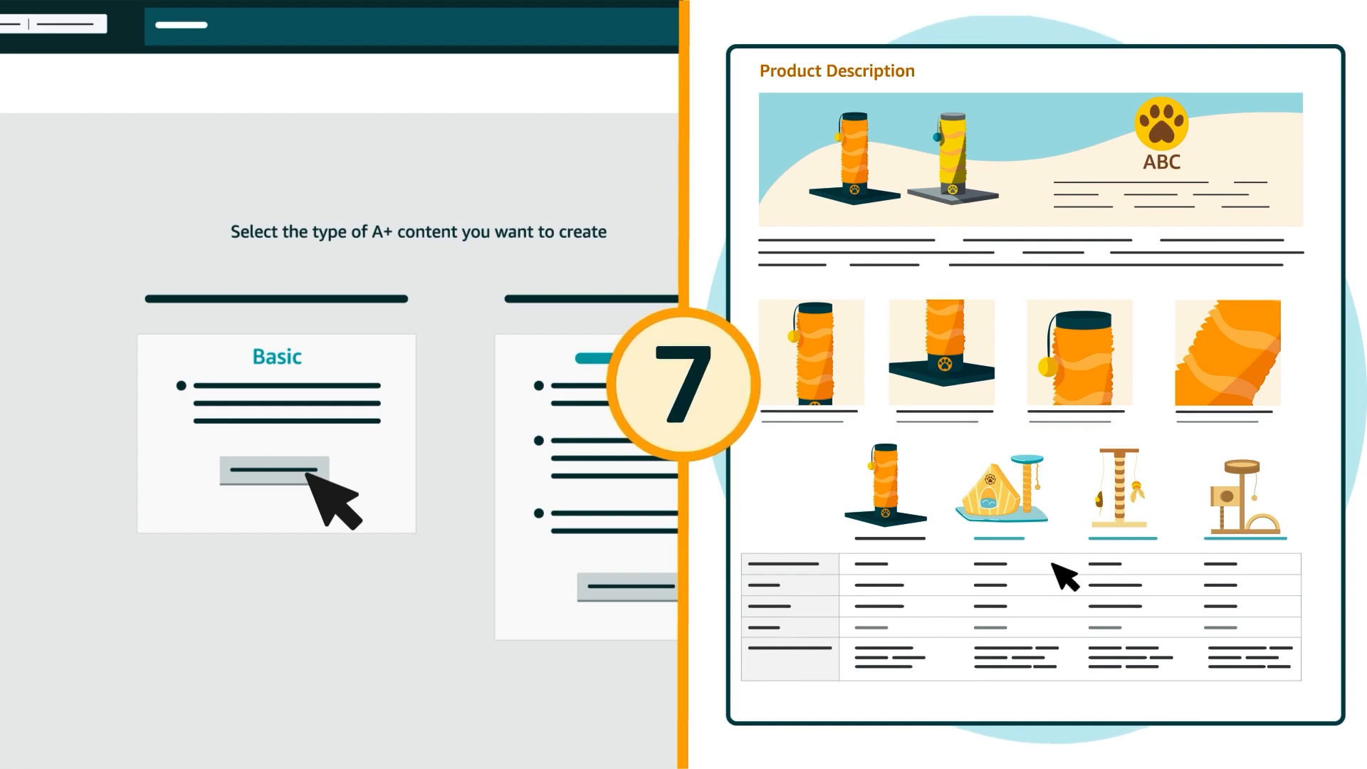
scroll("down", 3)
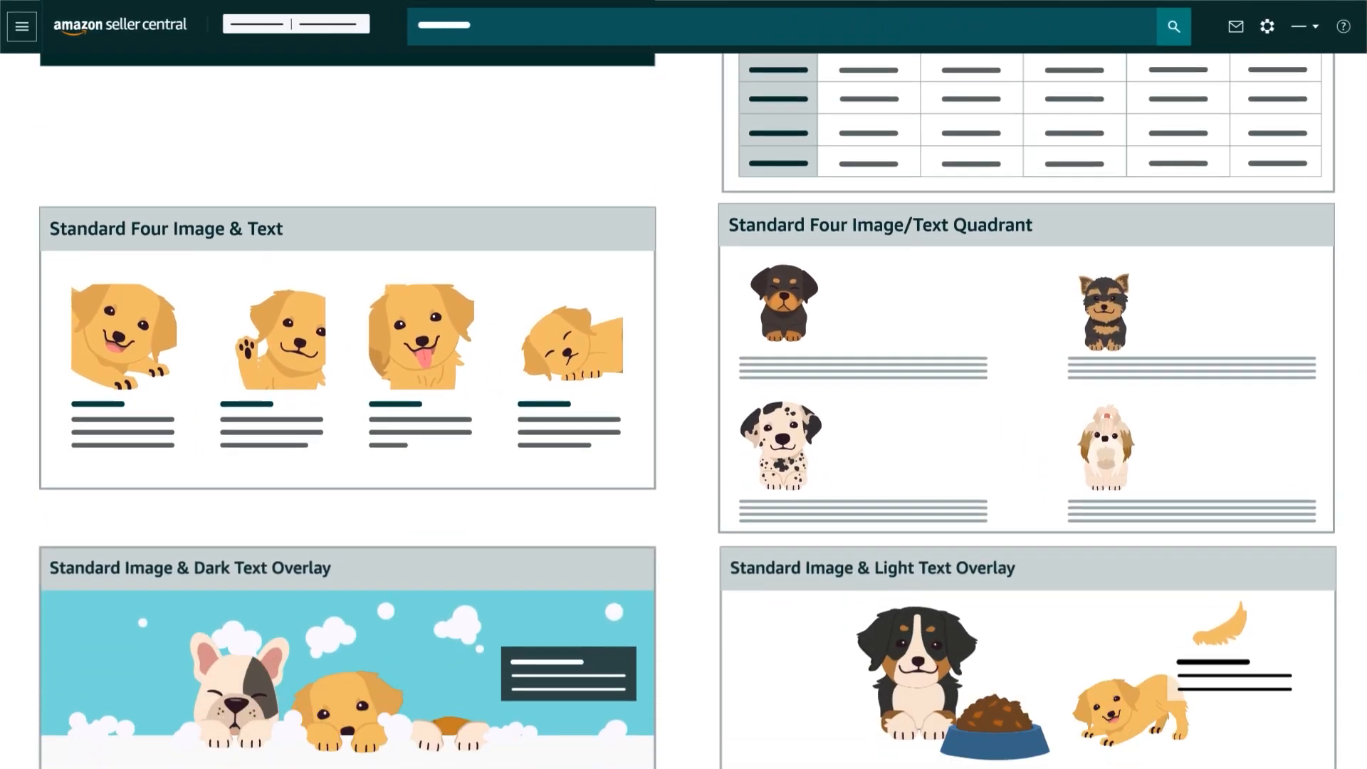
scroll("down", 3)
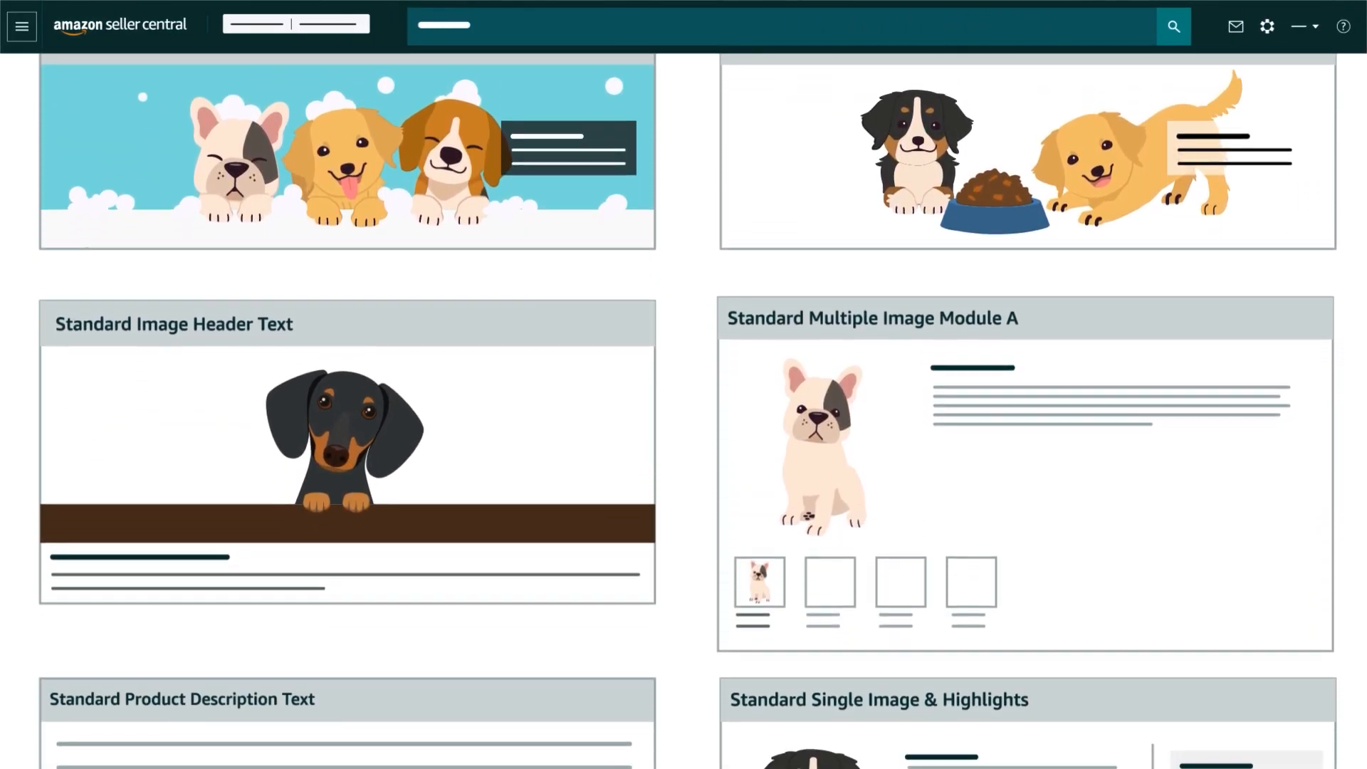
scroll("down", 3)
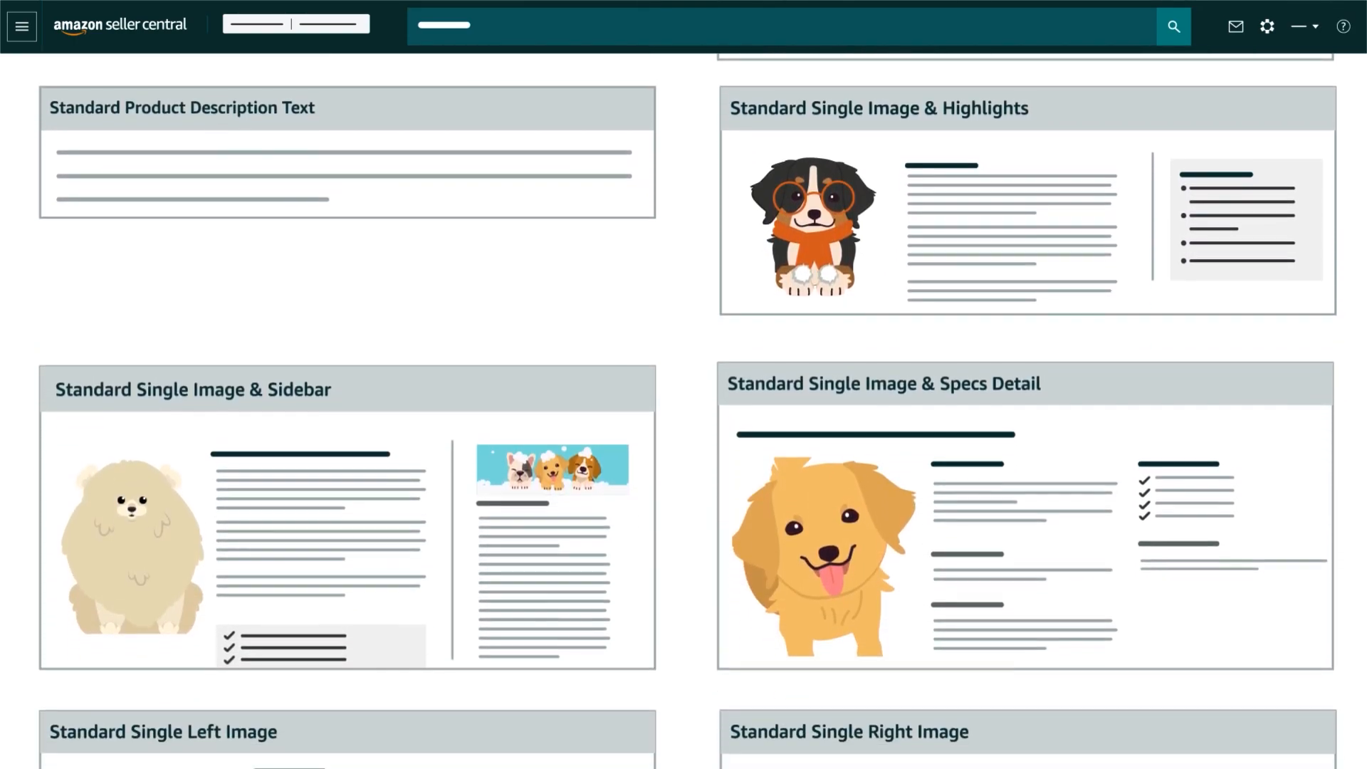
scroll("down", 3)
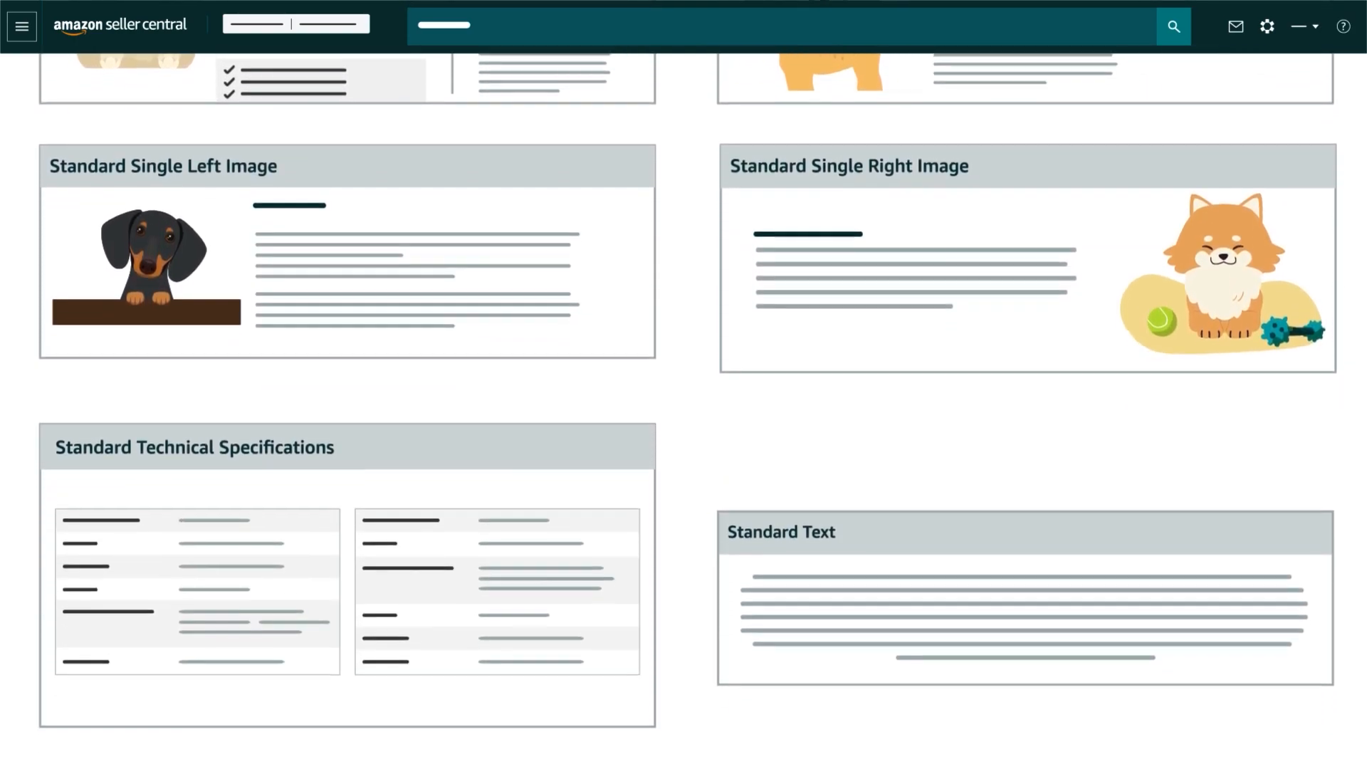
scroll("down", 3)
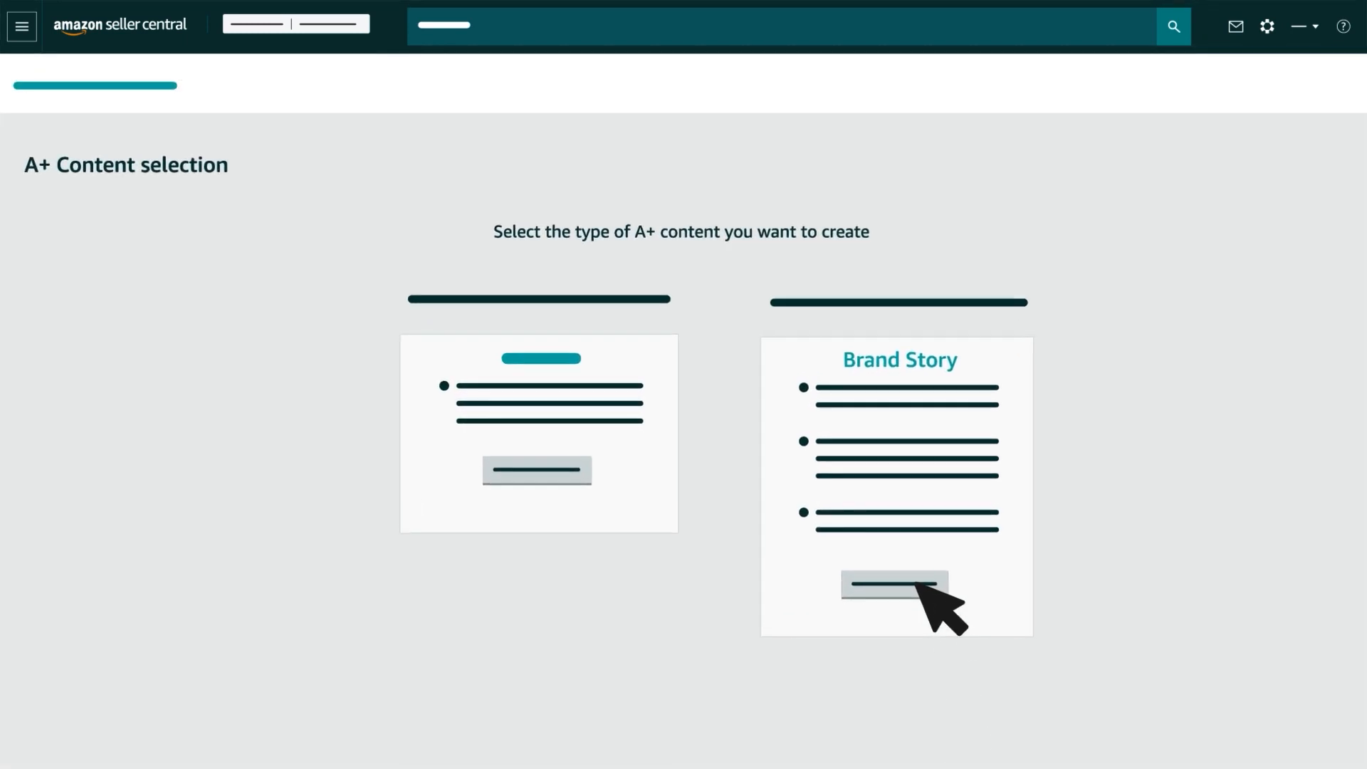
left_click(893, 584)
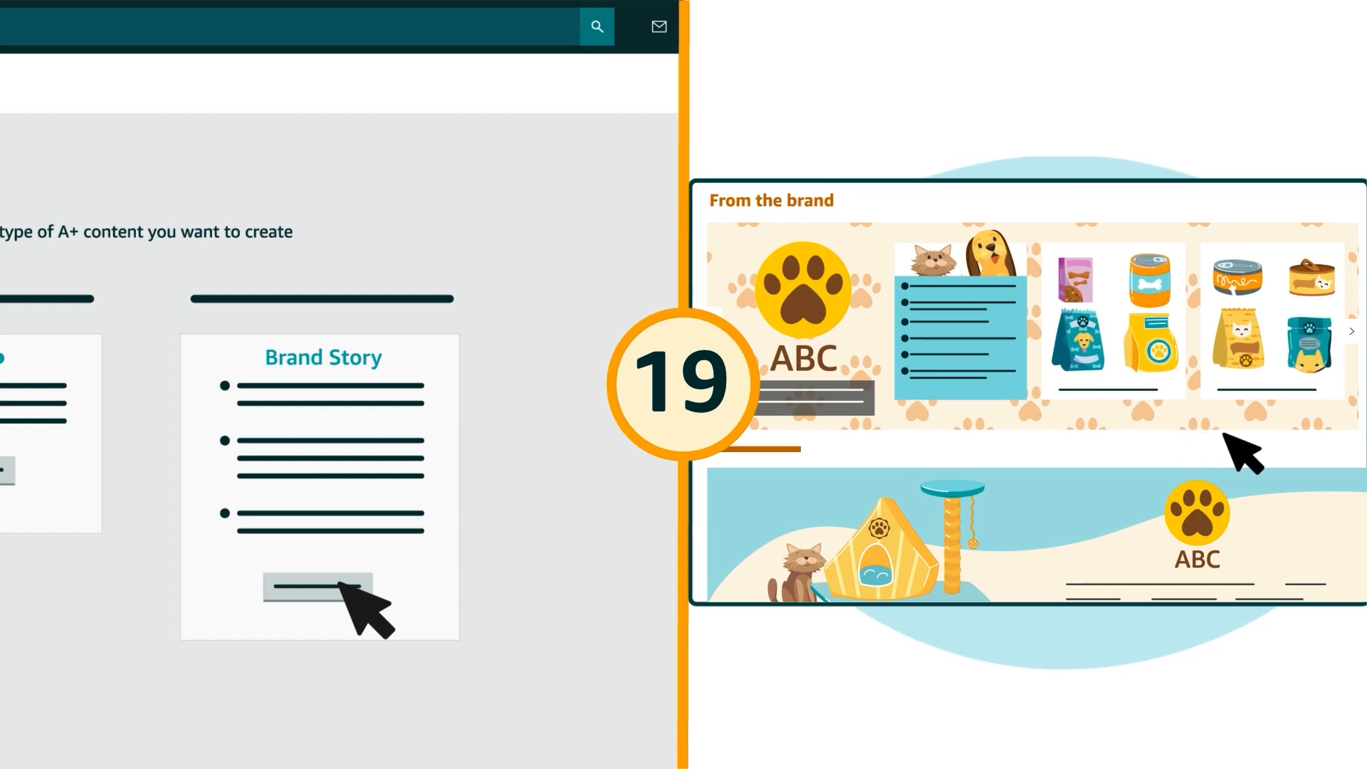
left_click(319, 585)
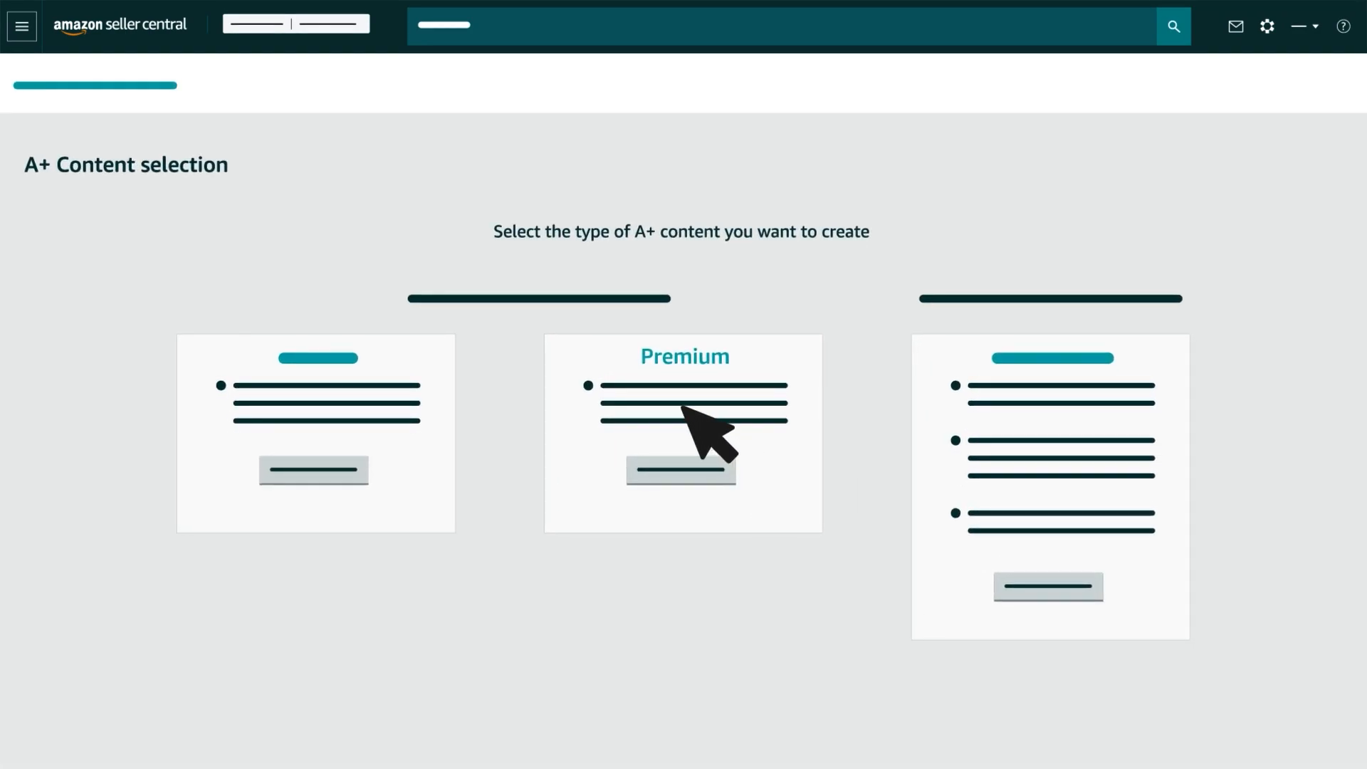
mouse_move(780, 423)
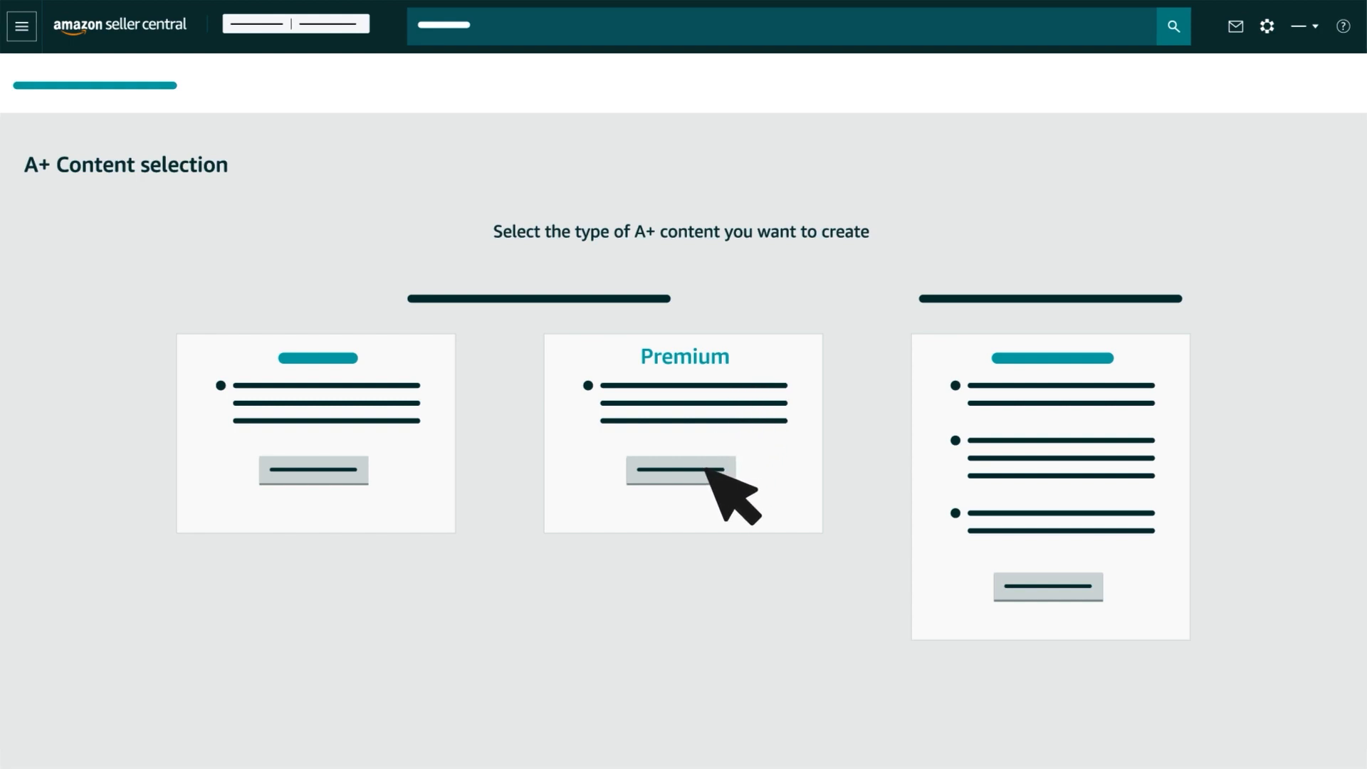
left_click(683, 471)
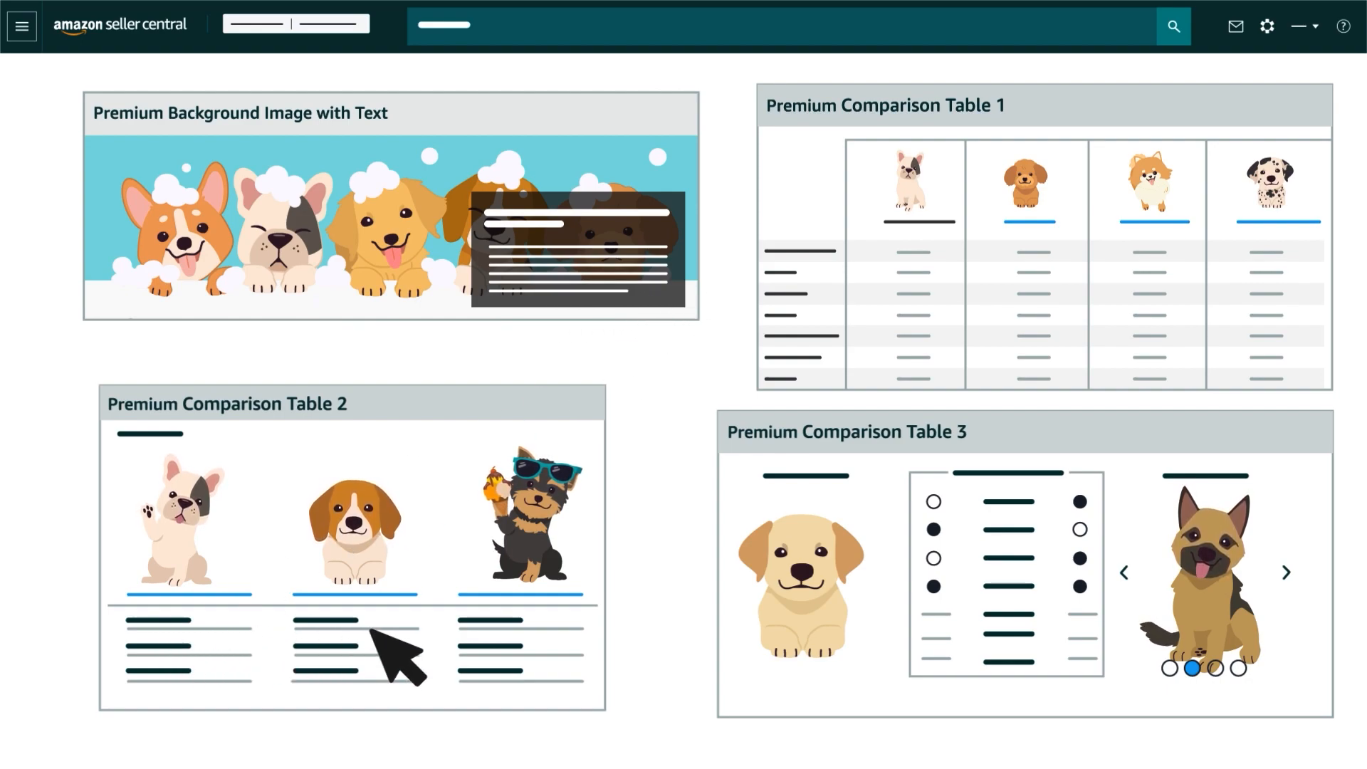
scroll("down", 3)
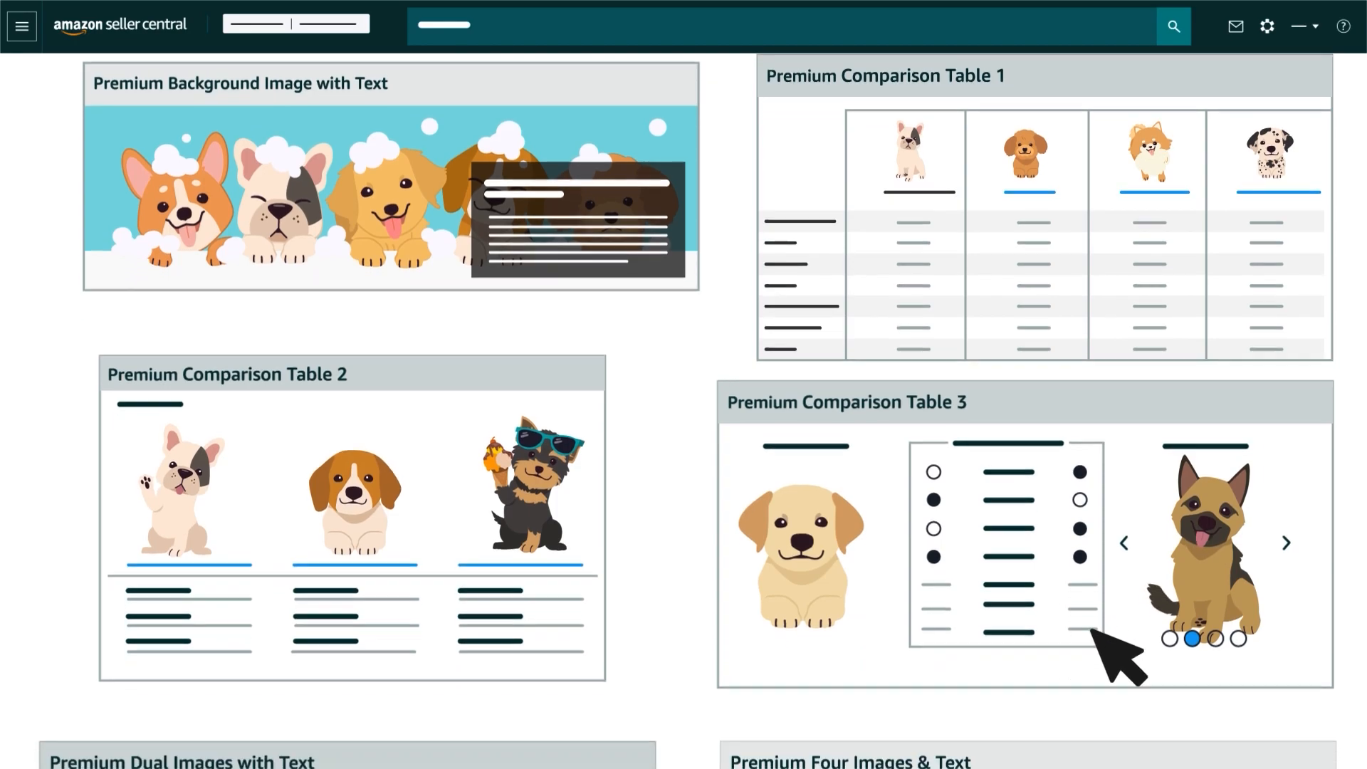
scroll("down", 3)
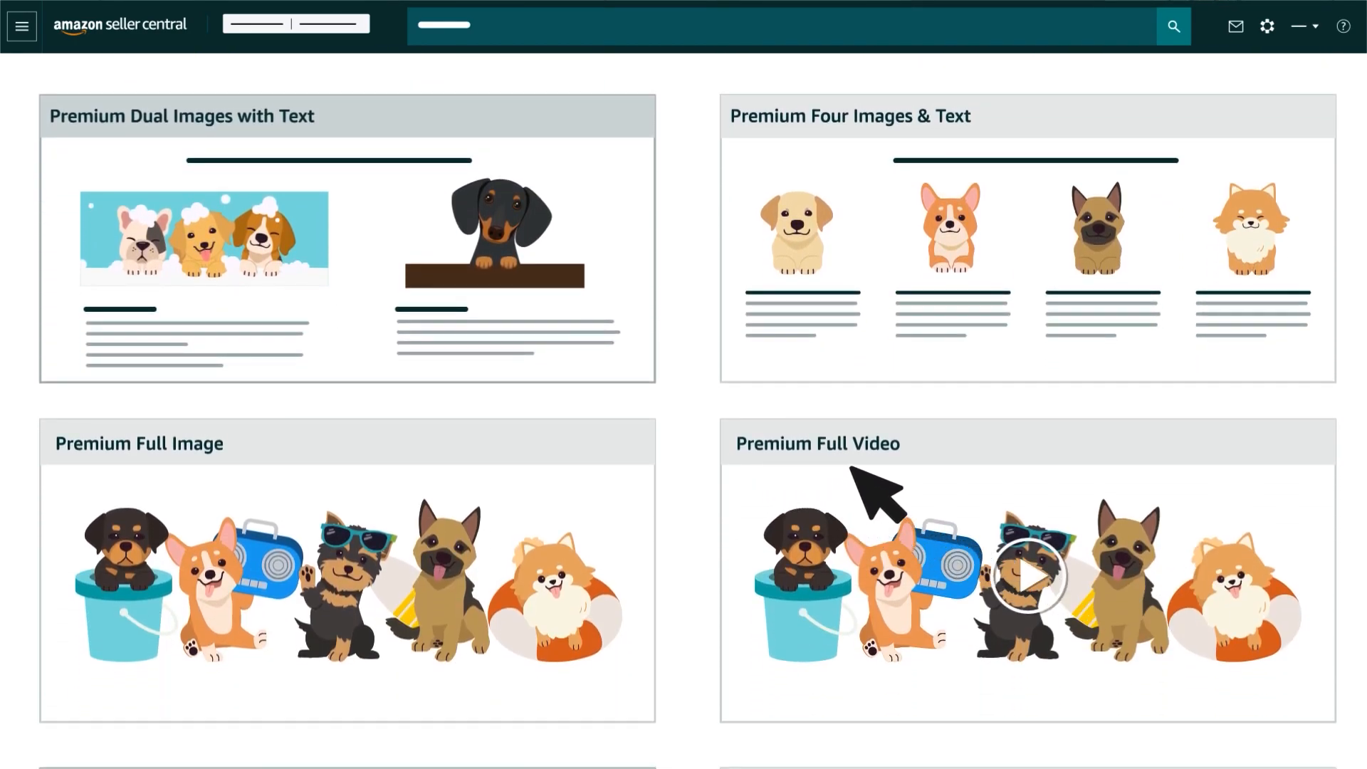
scroll("down", 3)
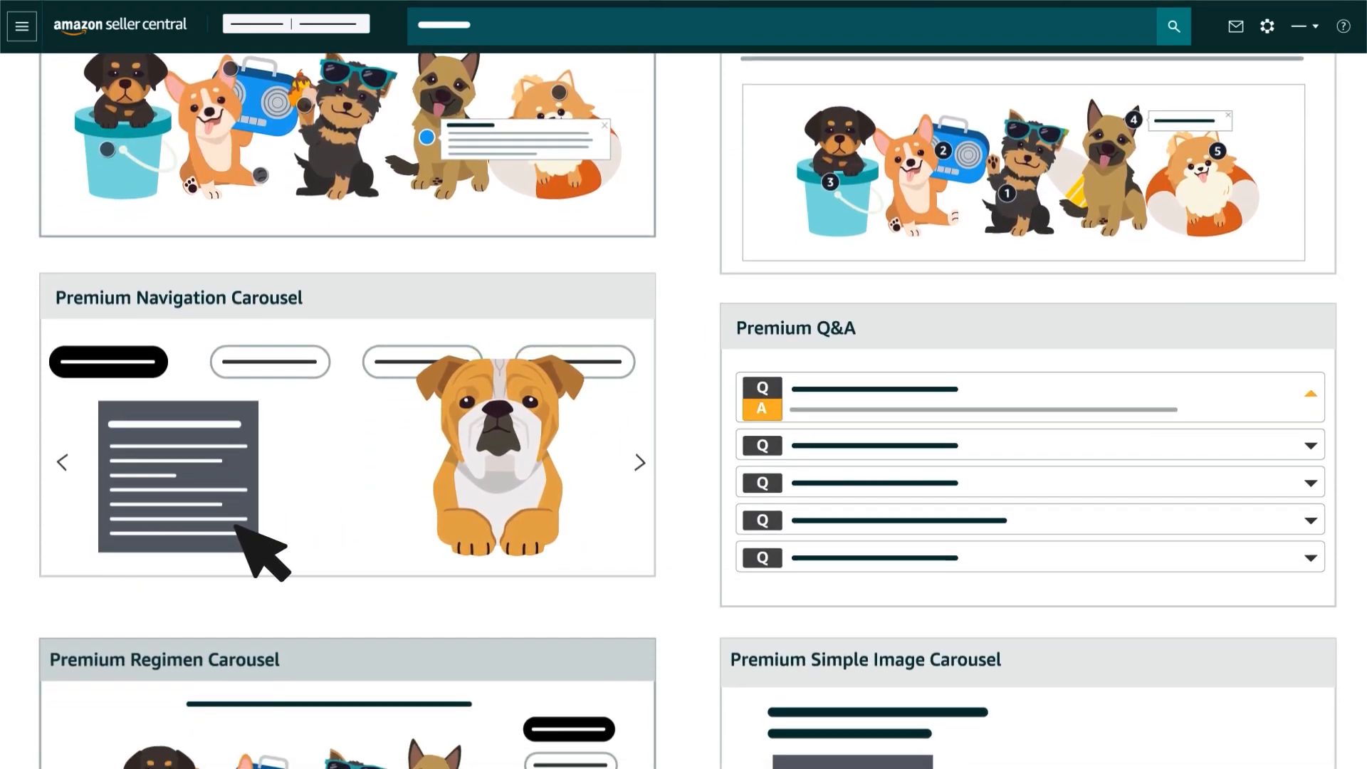
mouse_move(610, 549)
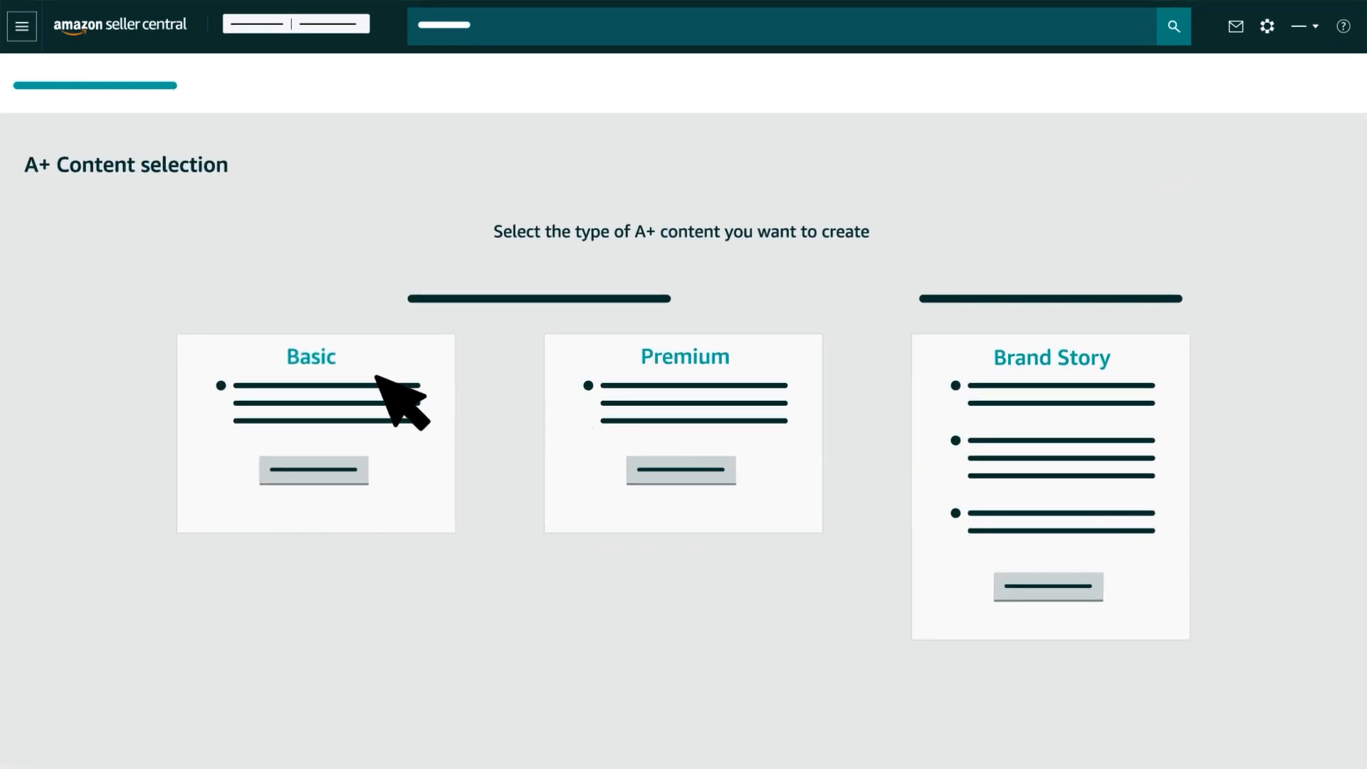
mouse_move(1150, 397)
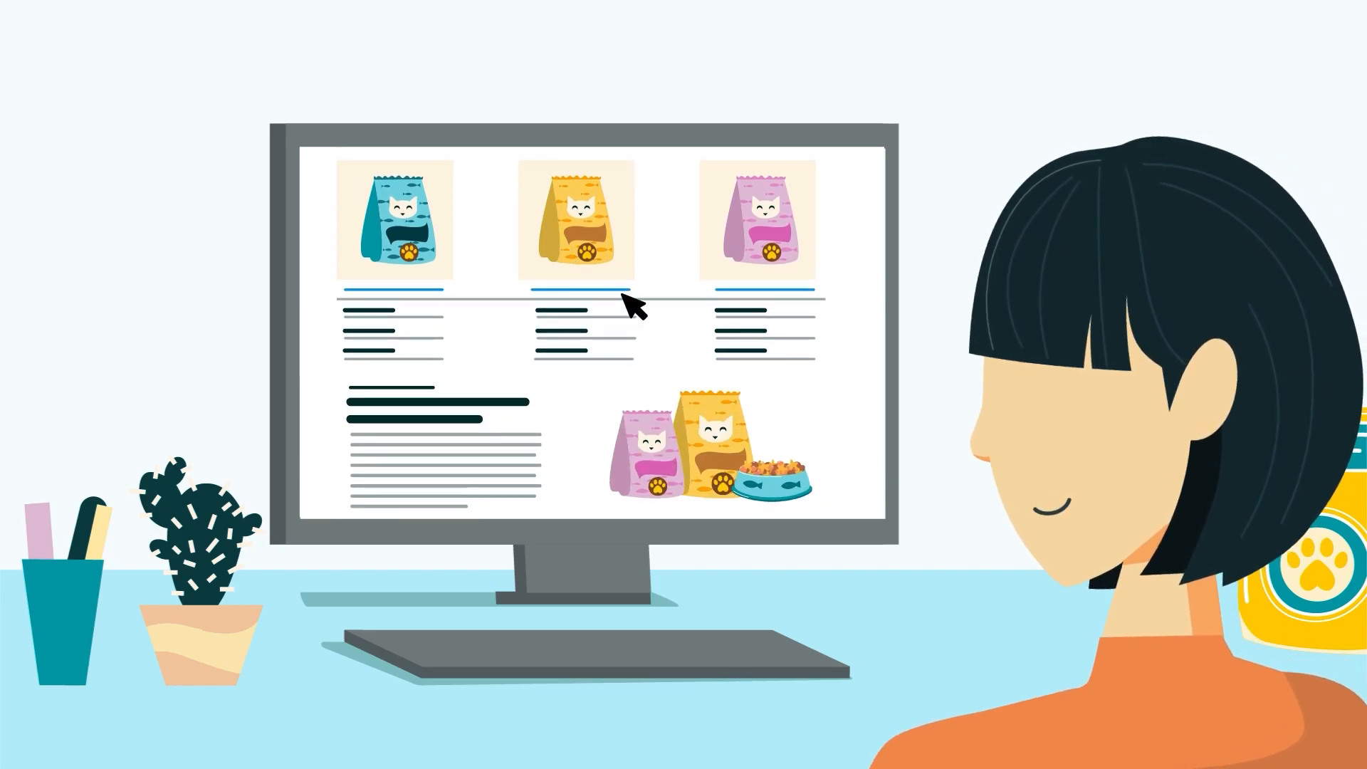
mouse_move(772, 401)
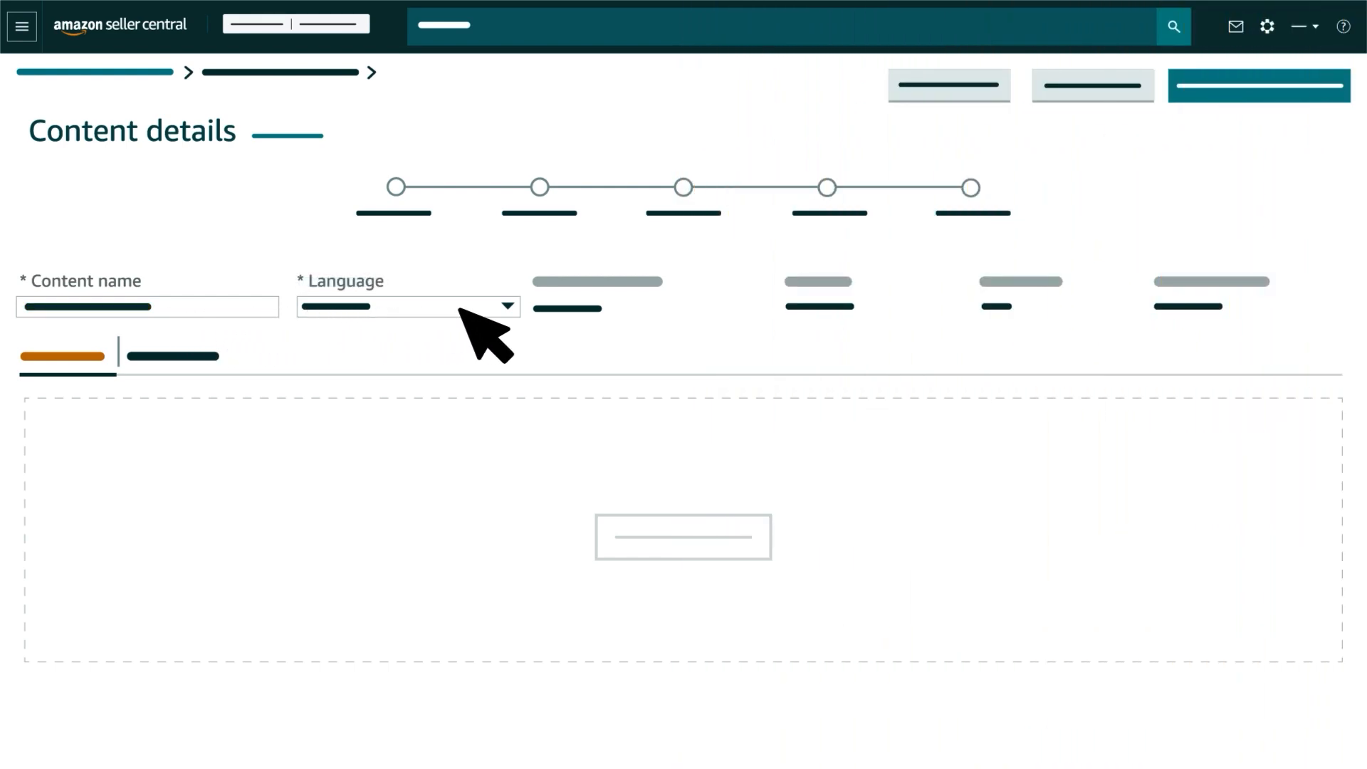
Pick Standard Company Logo from the Add Module list.
left_click(407, 306)
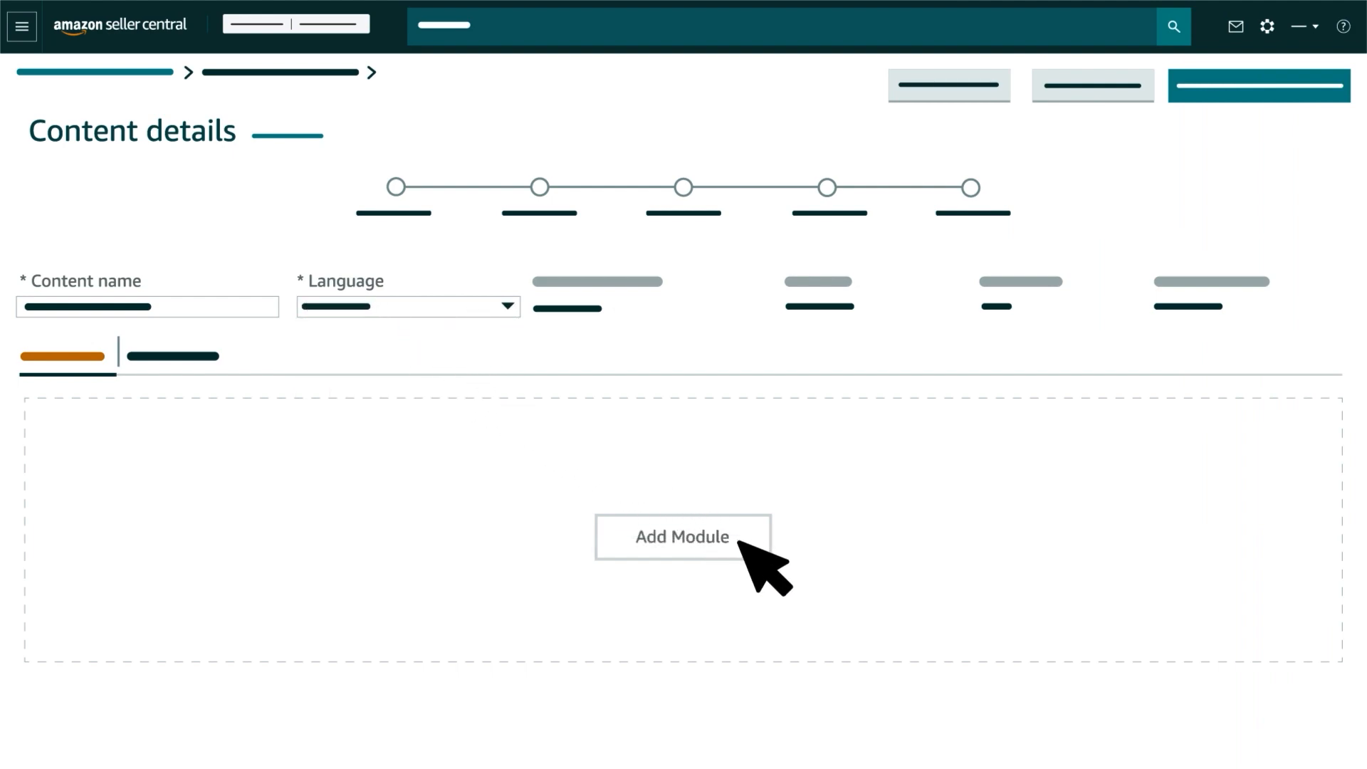
left_click(682, 536)
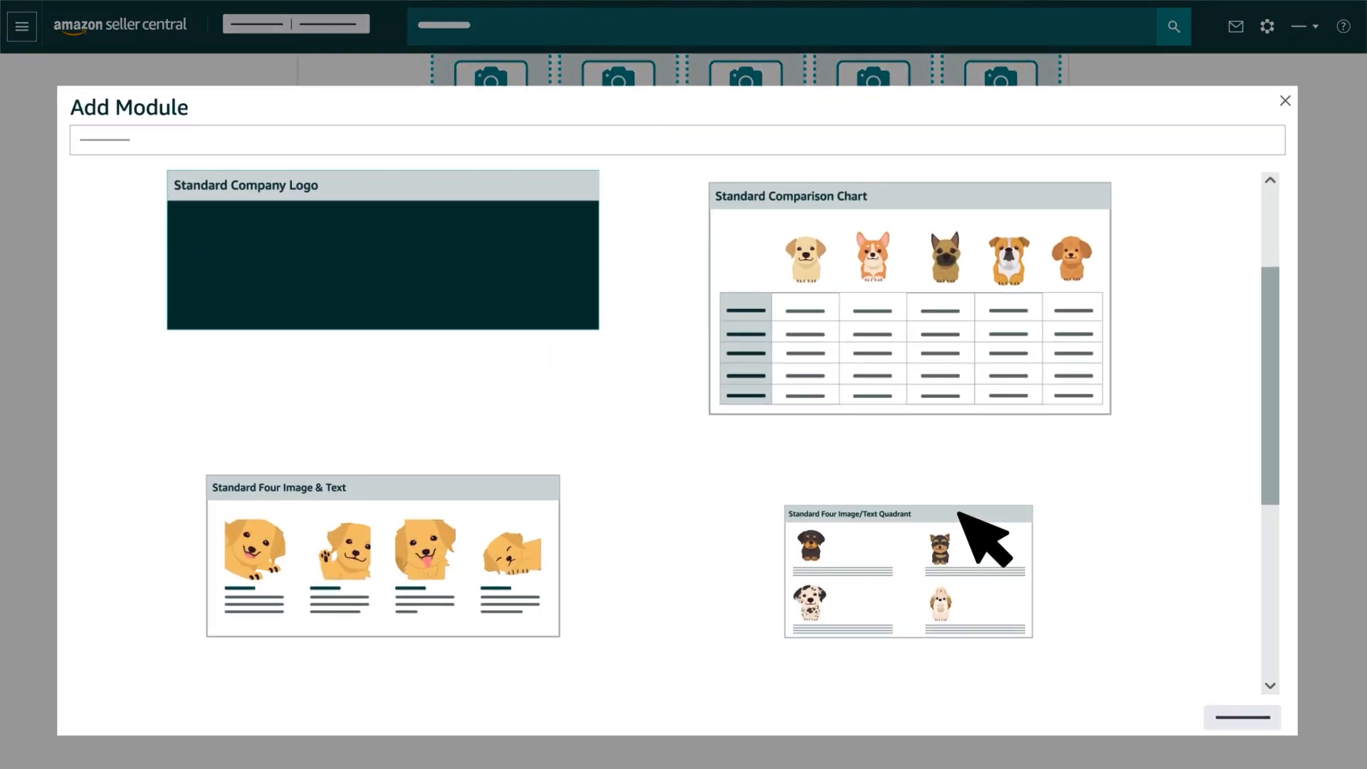
scroll("down", 3)
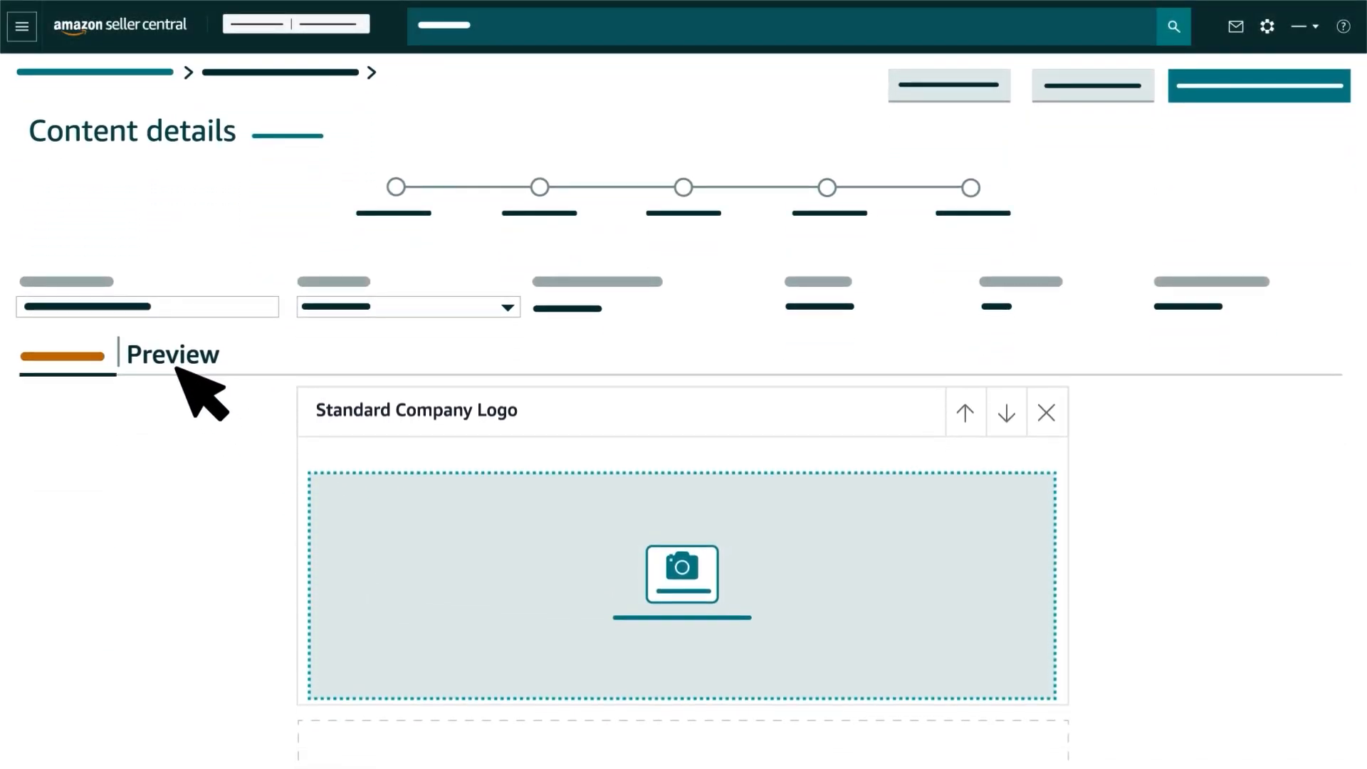
Switch to the Preview tab to see the desktop rendering.
left_click(170, 353)
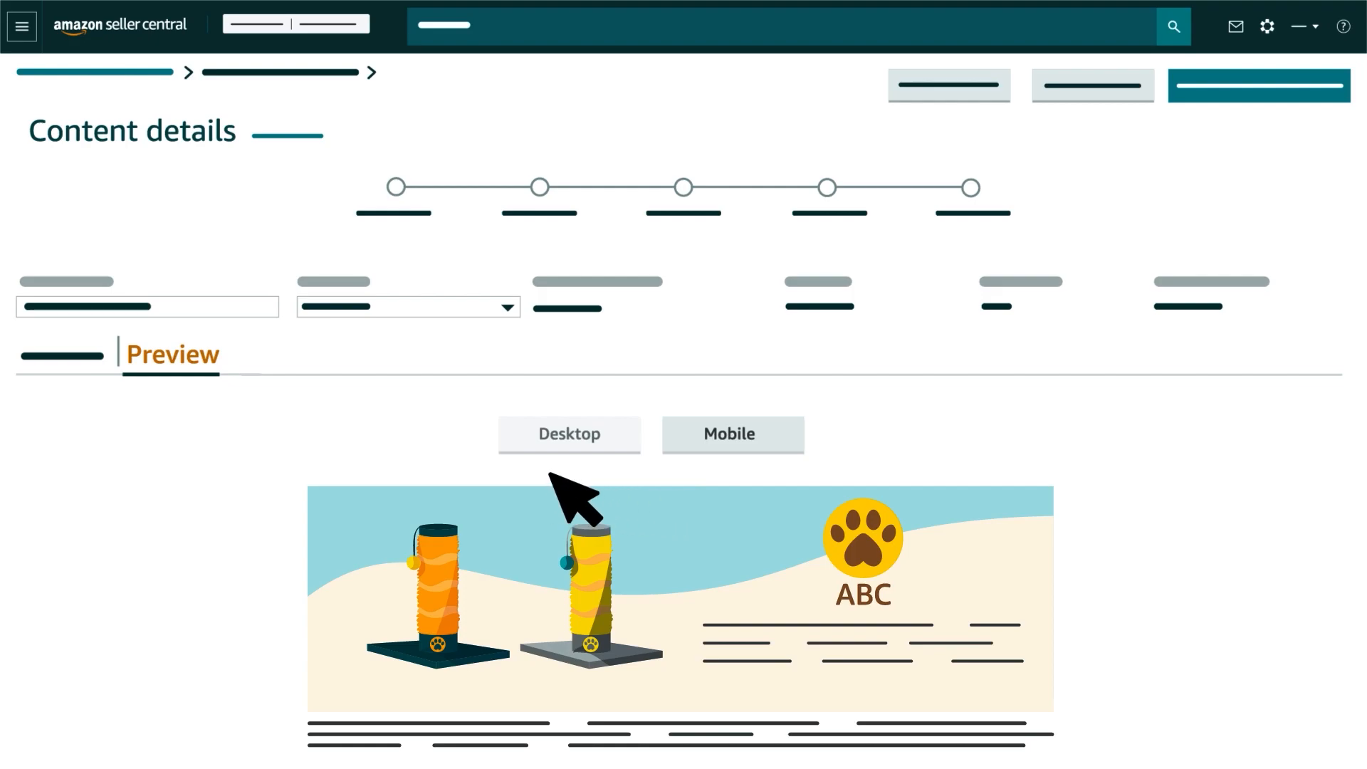
mouse_move(680, 457)
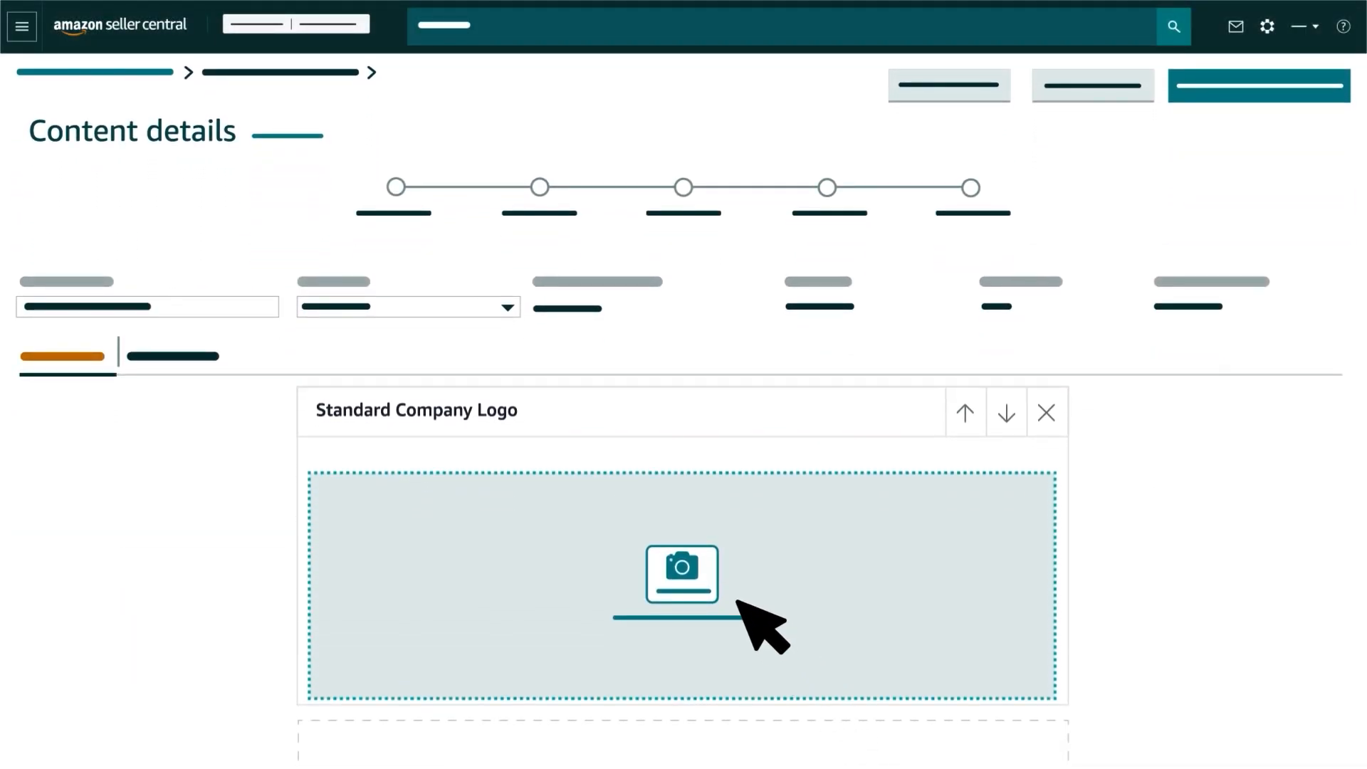
Bring up the Asset Library from the logo module's image placeholder.
left_click(682, 586)
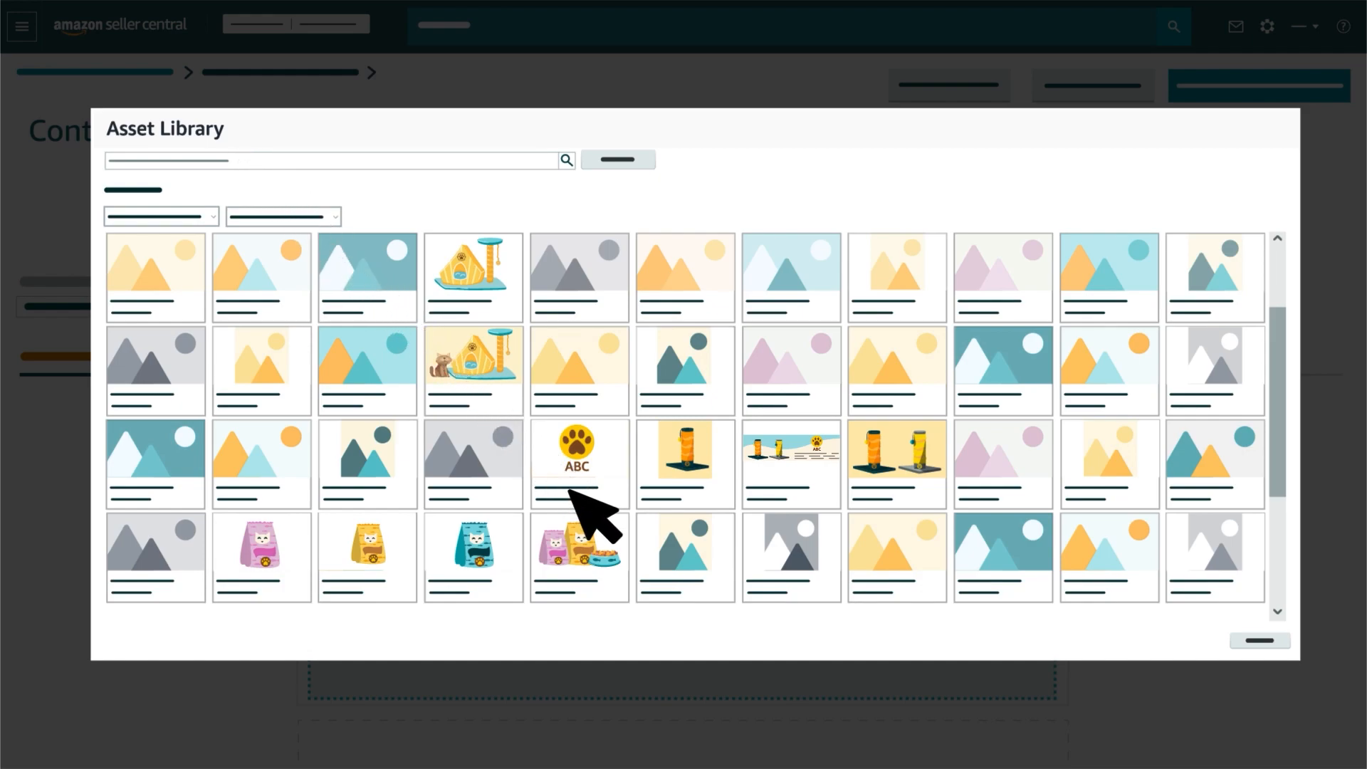
mouse_move(780, 509)
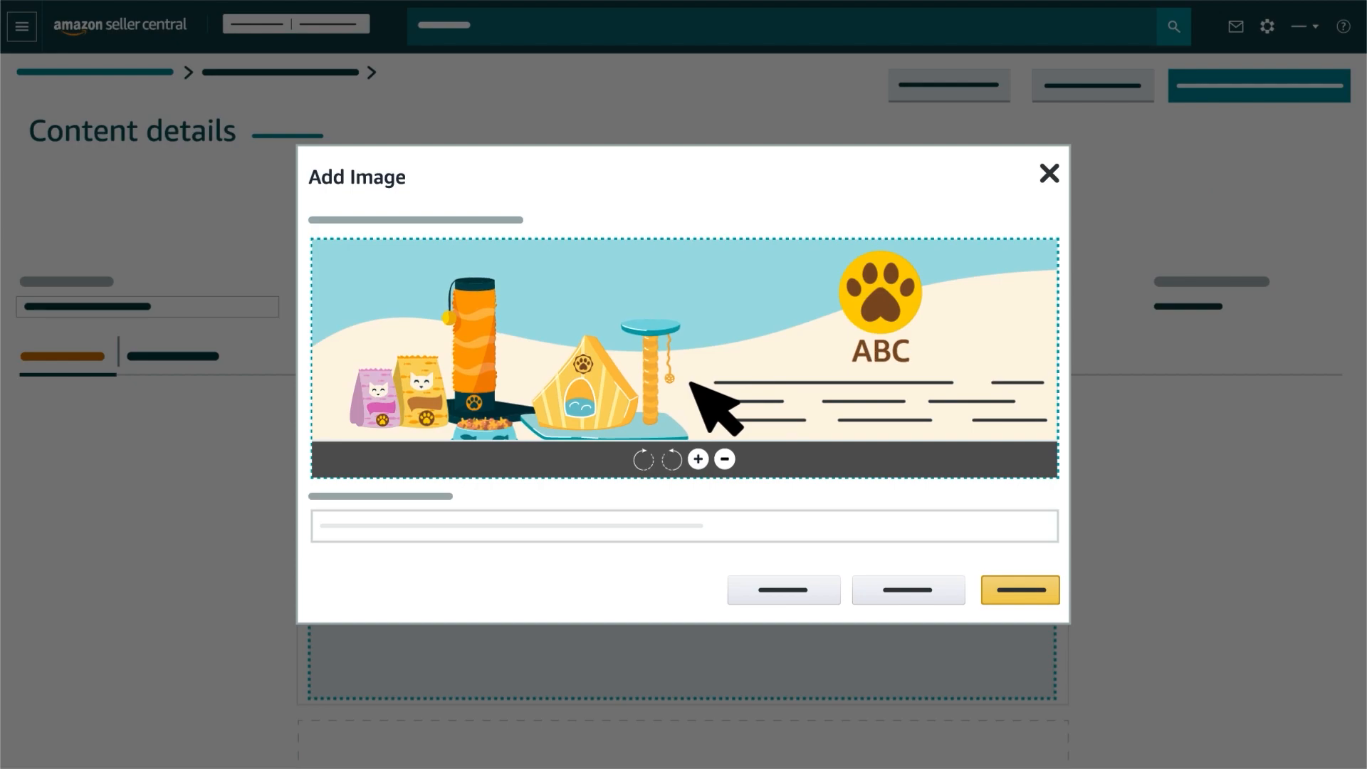
Enter image keywords for the cat banner, including 'Cat food' and 'scratching post'.
type("Cat food, Scratching post, Soft Fur Activity tree wi")
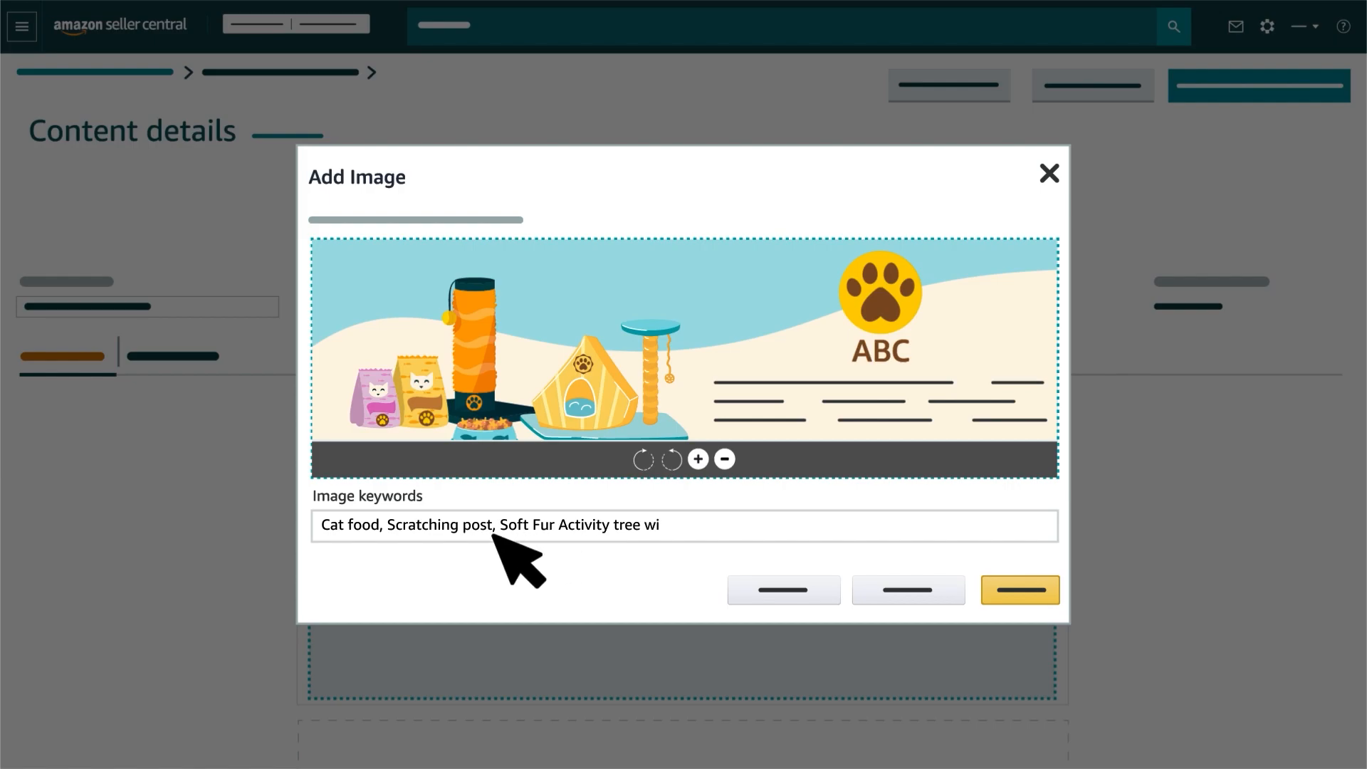
type("th scratching post")
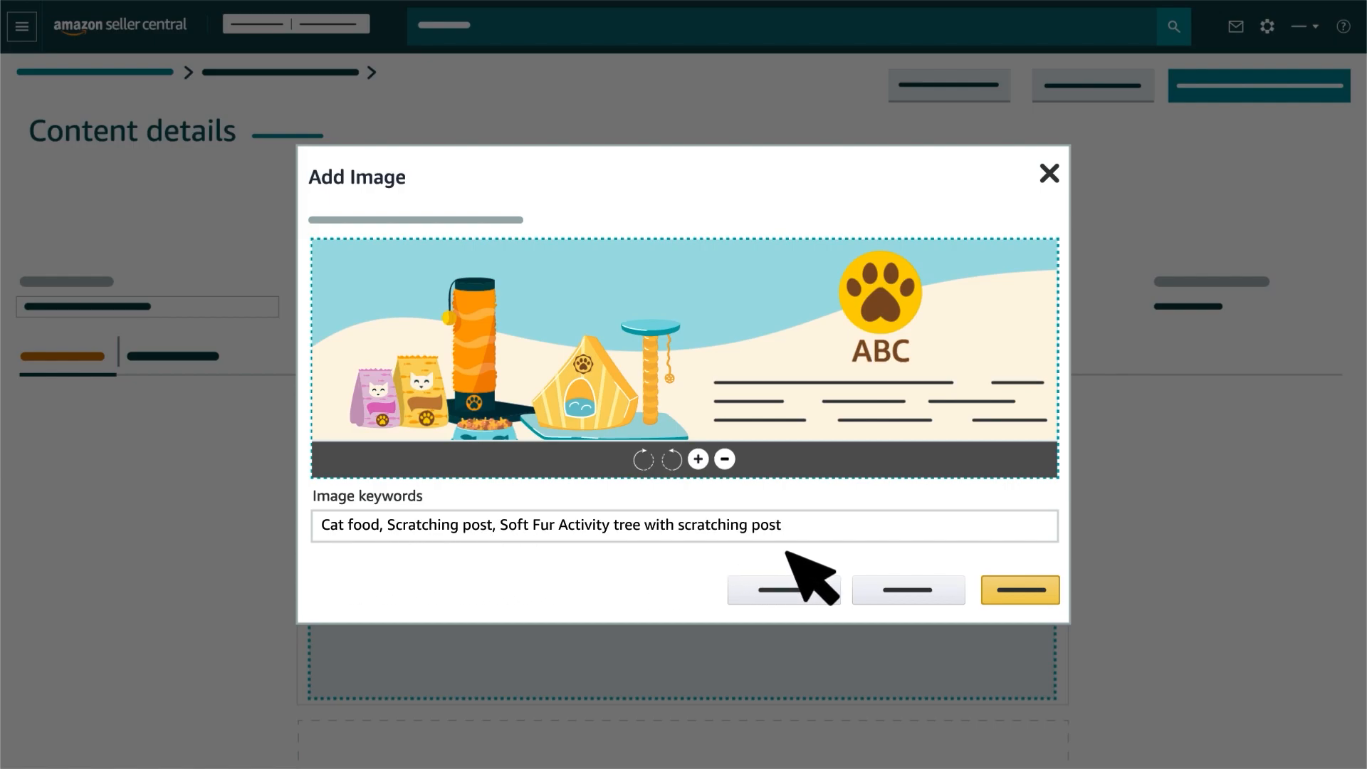
type("Person swinging a golf club")
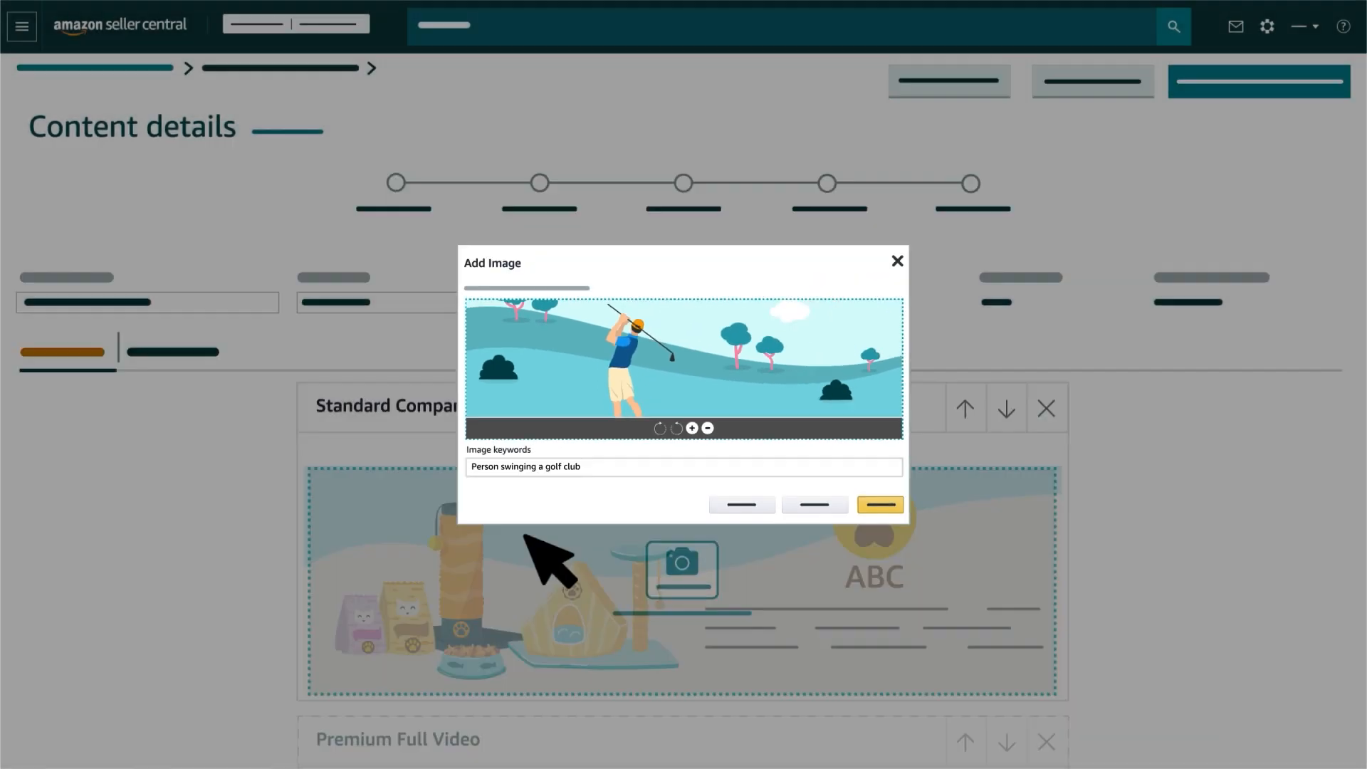
Confirm the cat banner image and bring up Add Video for the video module.
left_click(878, 505)
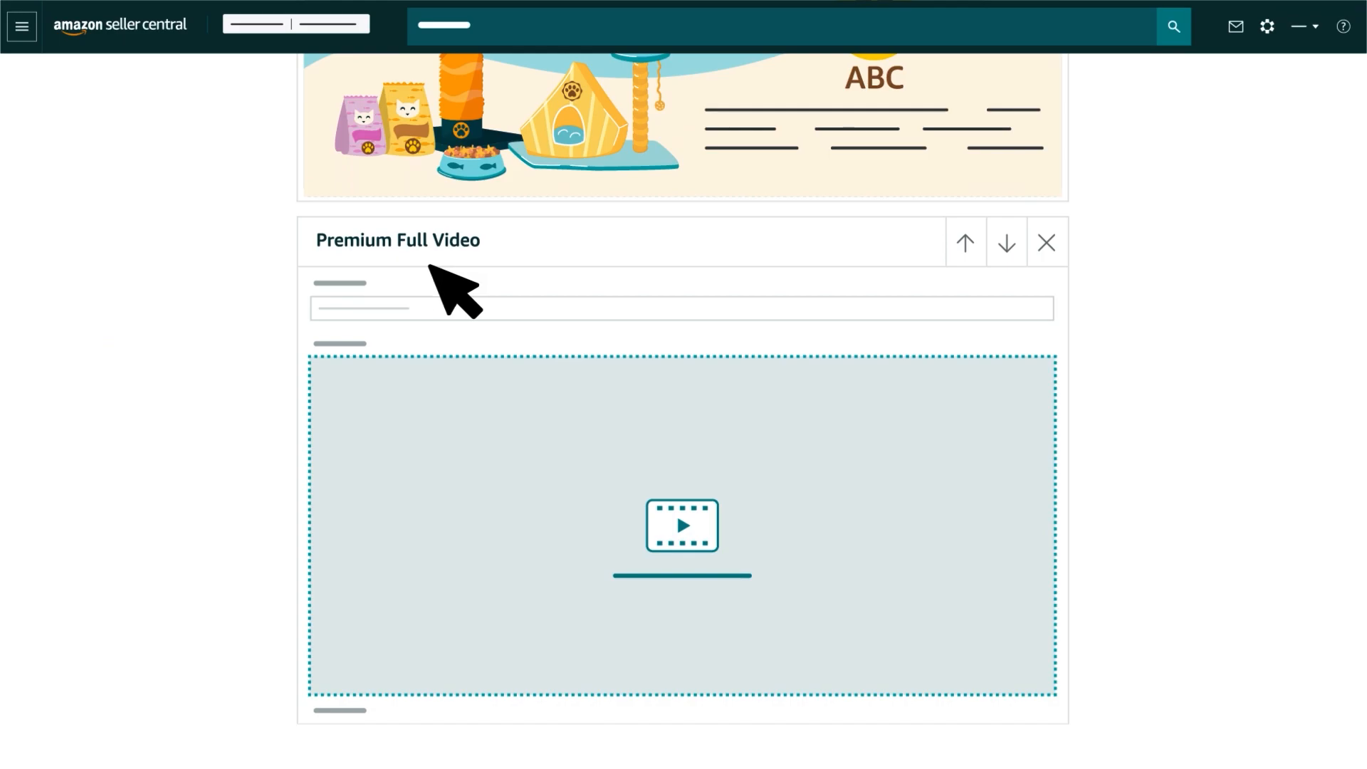
mouse_move(730, 545)
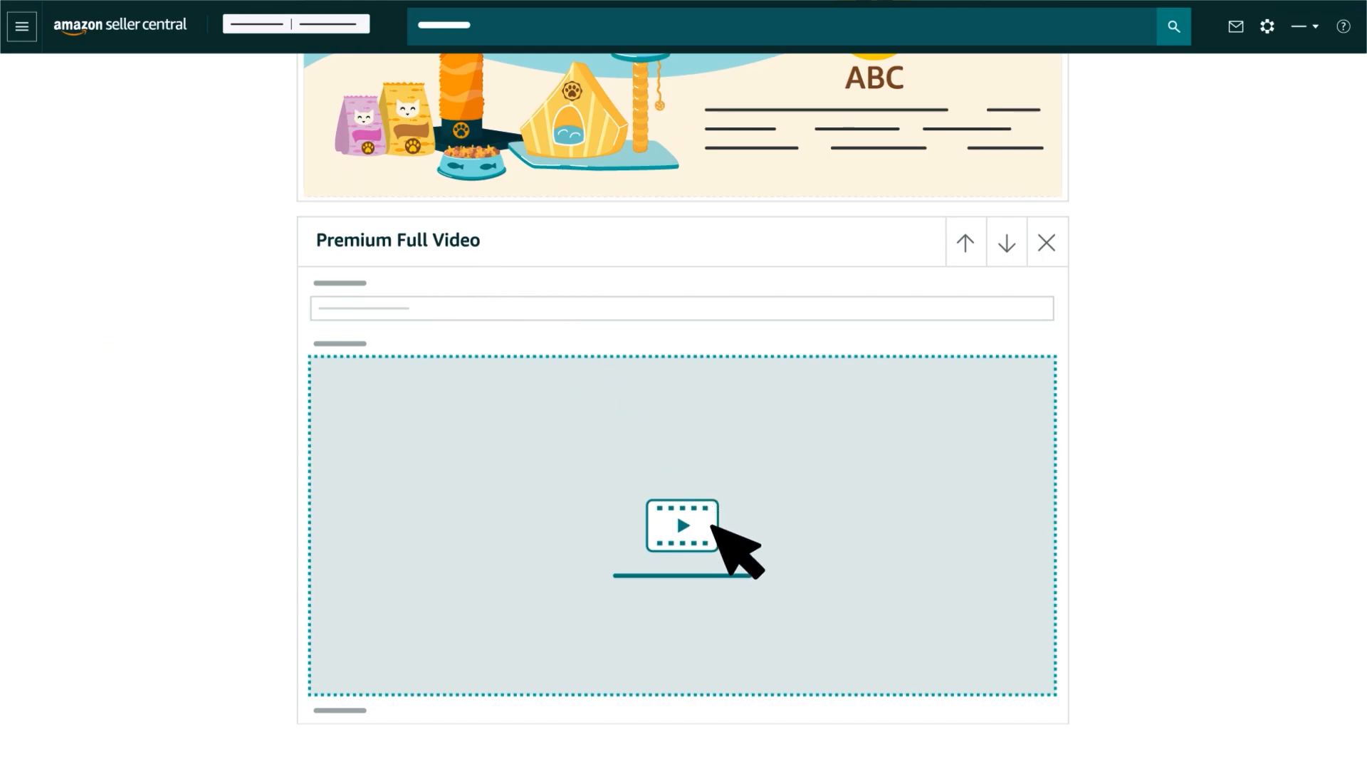
left_click(682, 525)
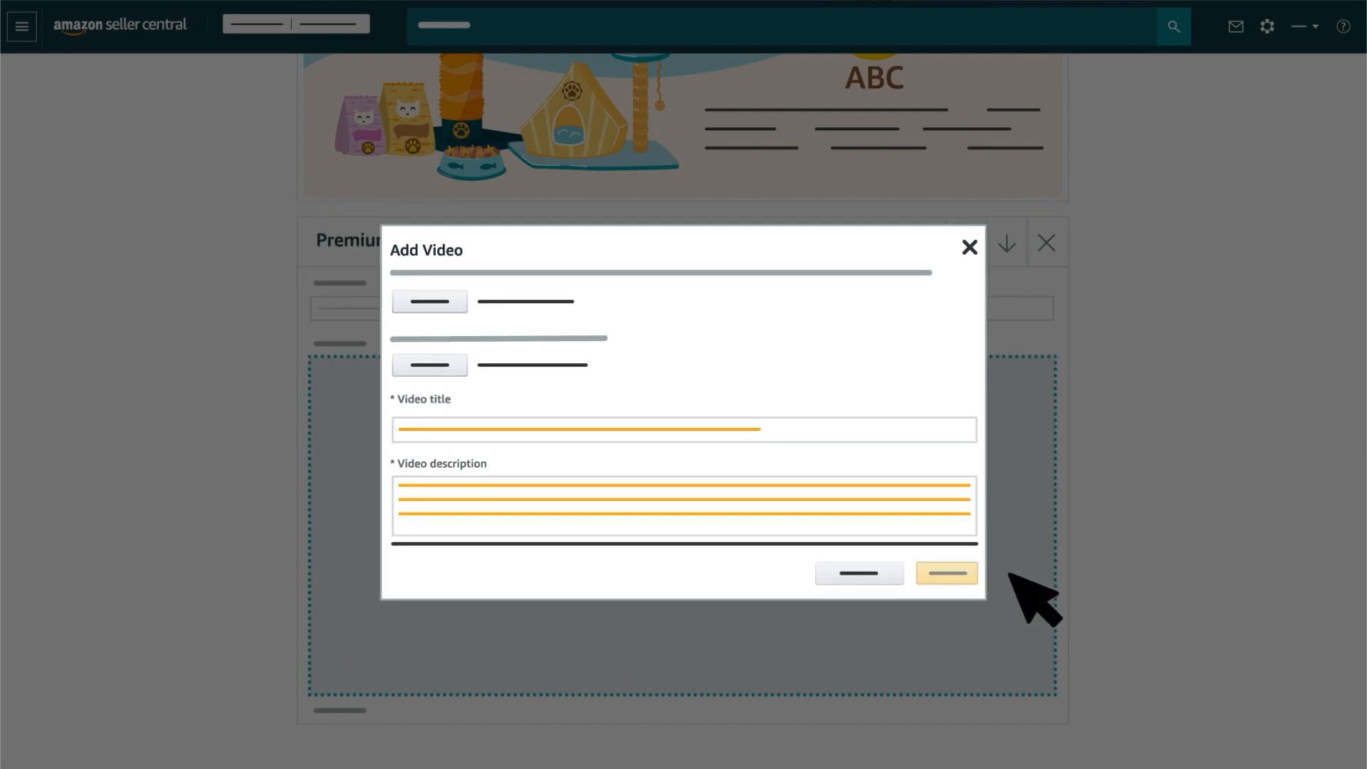
Confirm adding the video in the Add Video dialog.
left_click(946, 573)
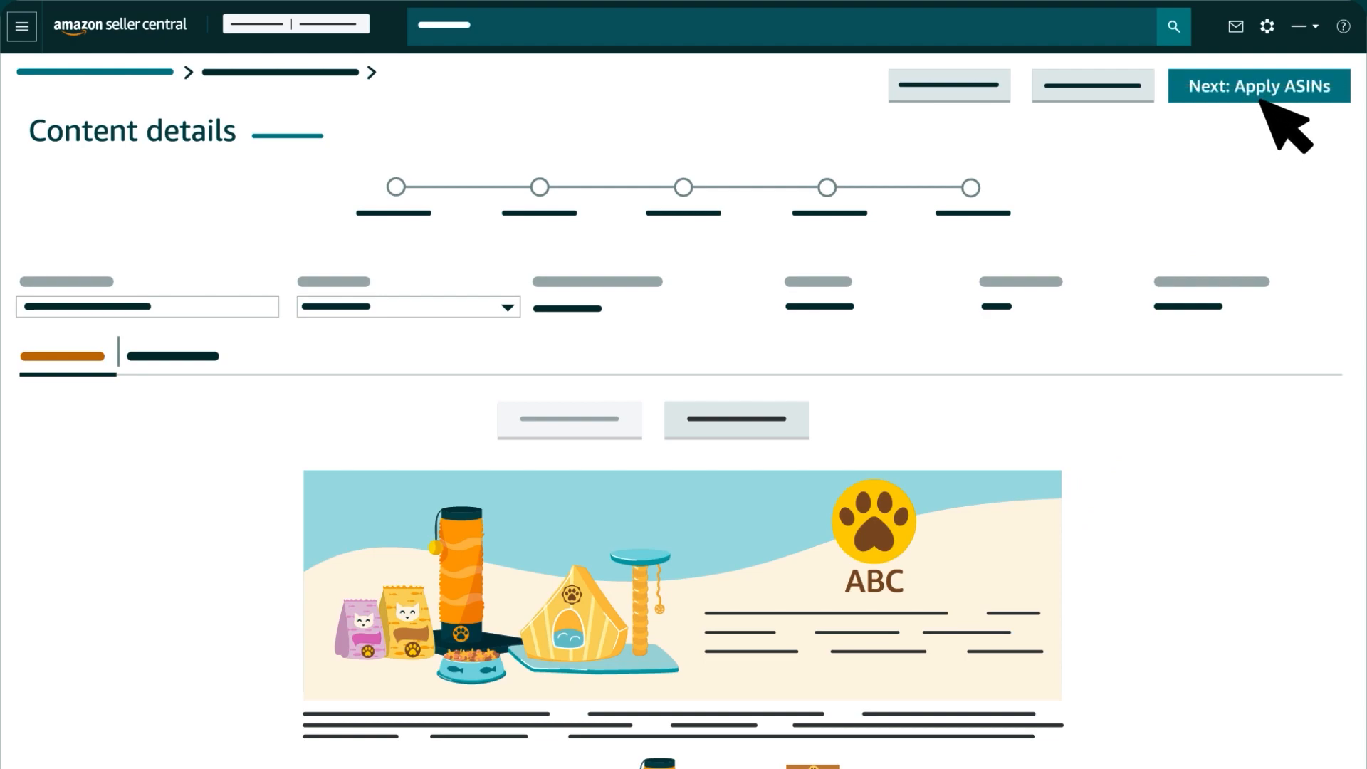
Go to Apply ASINs, search, and check ABC Cat Activity Tree with Scratching Post.
left_click(1257, 86)
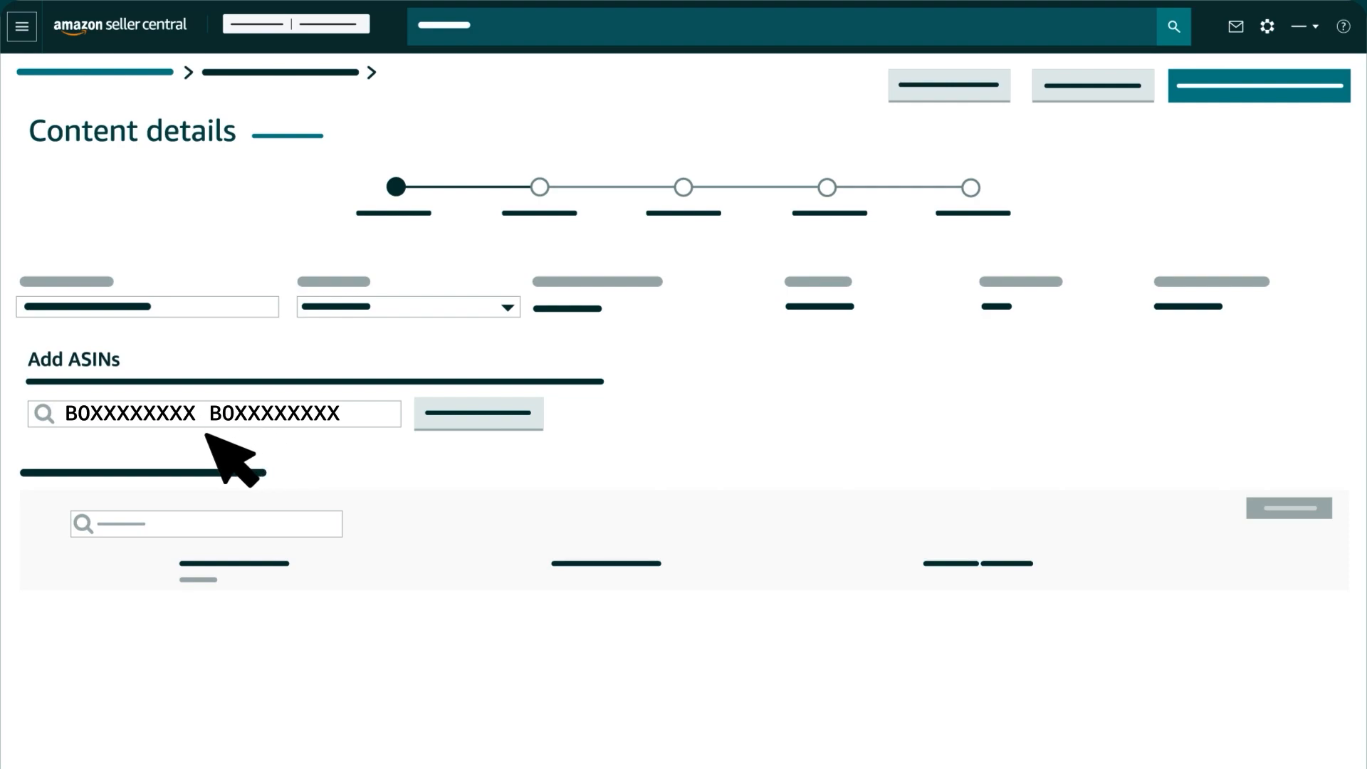
left_click(214, 413)
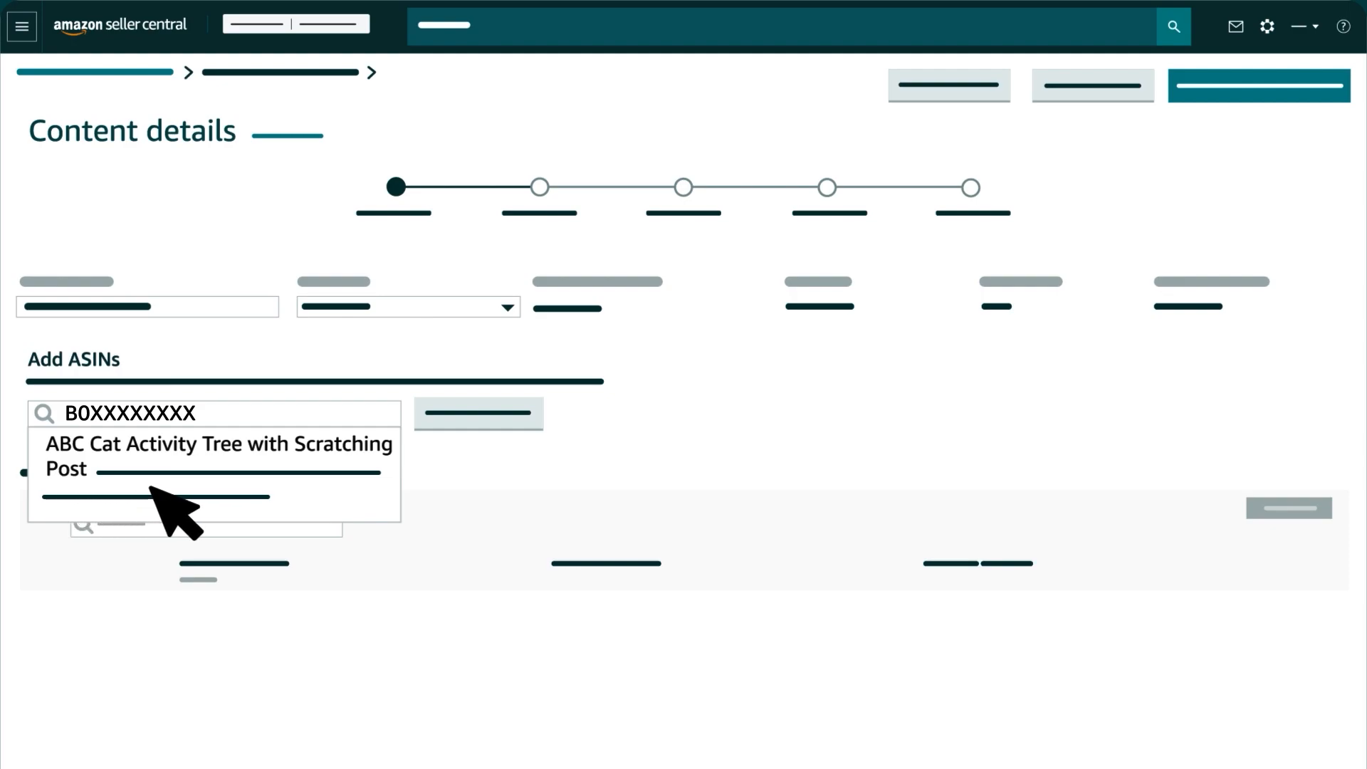
mouse_move(349, 514)
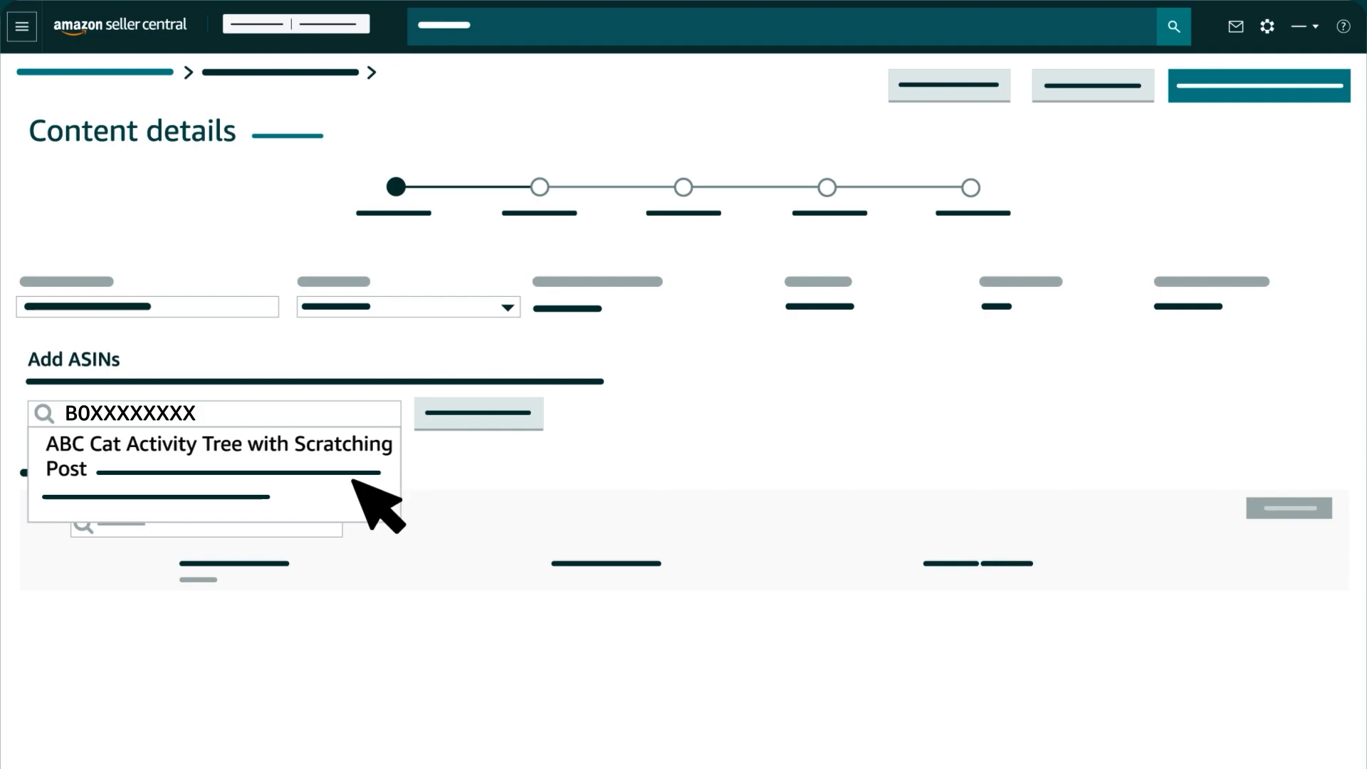
left_click(218, 443)
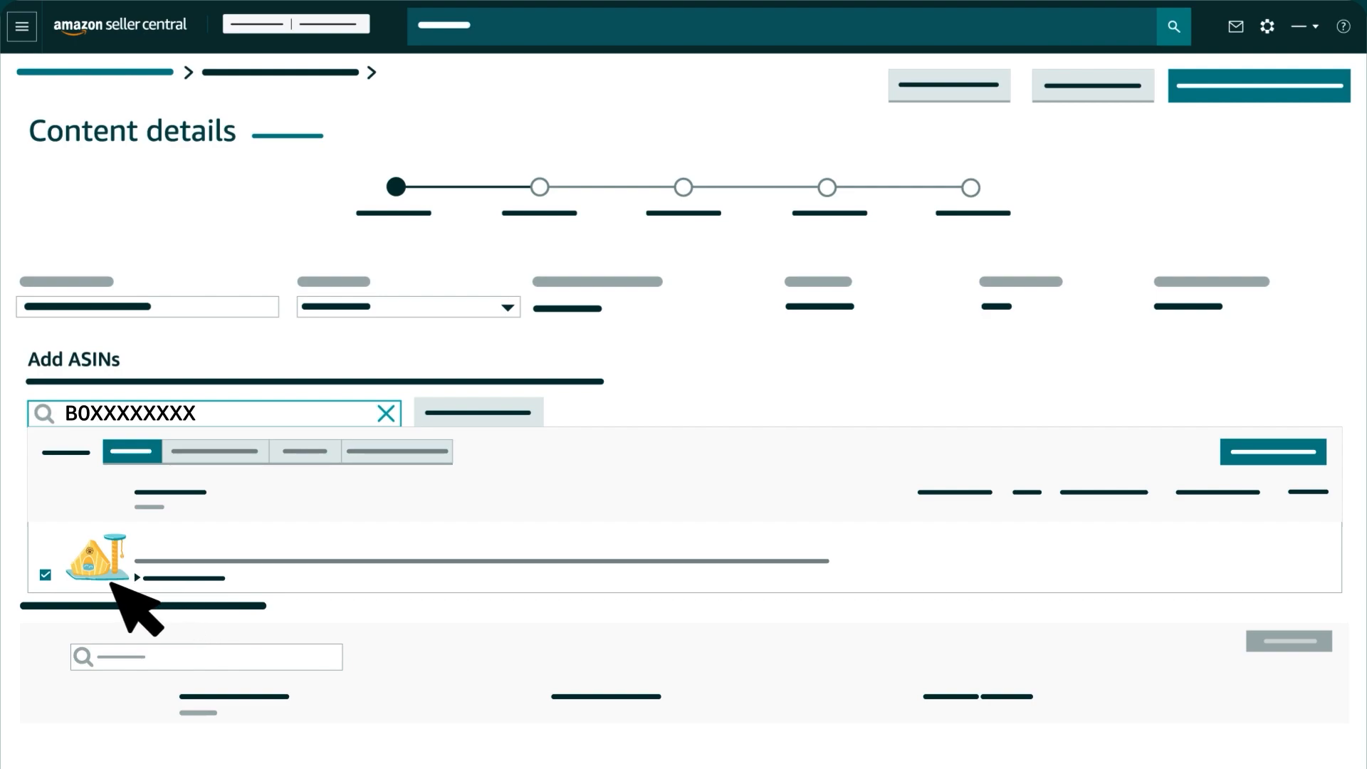
Uncheck the light blue and dark teal cat house variations, then apply content.
left_click(136, 577)
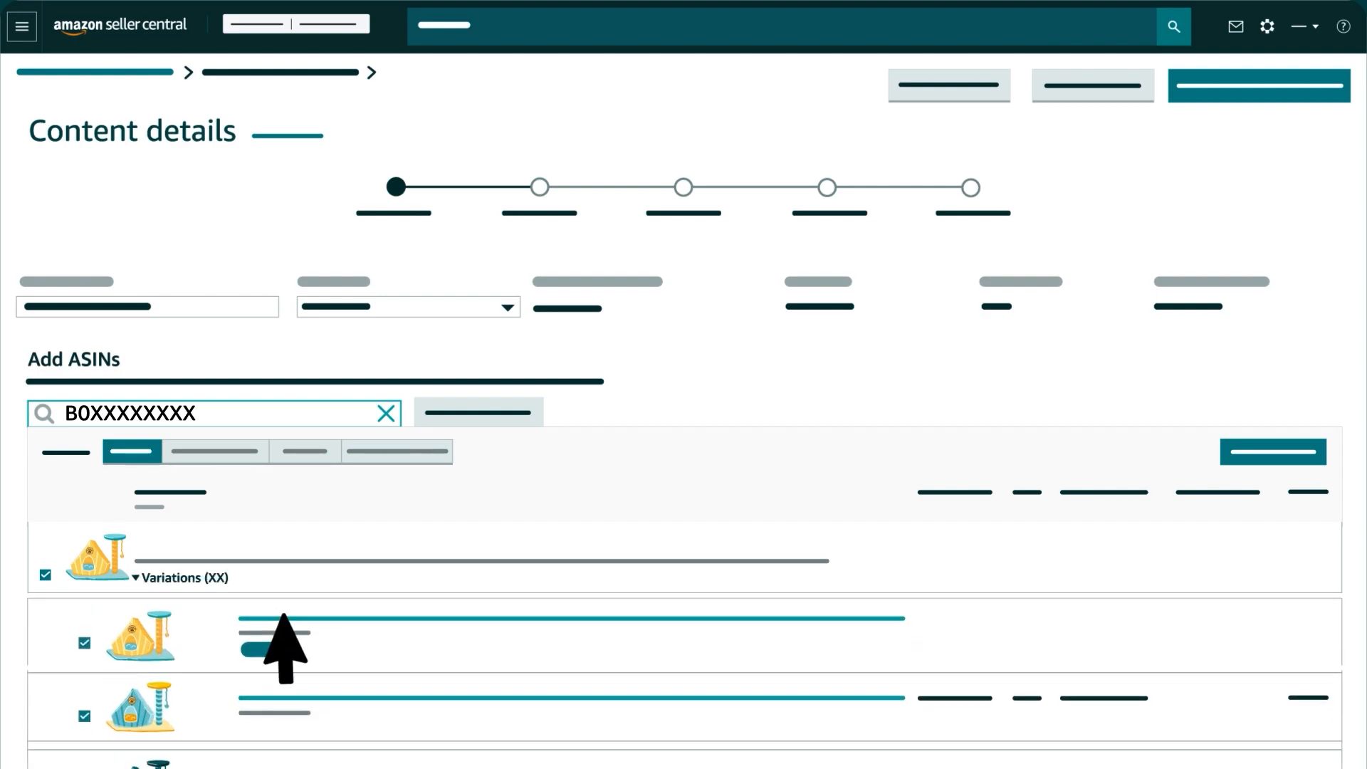
scroll("down", 3)
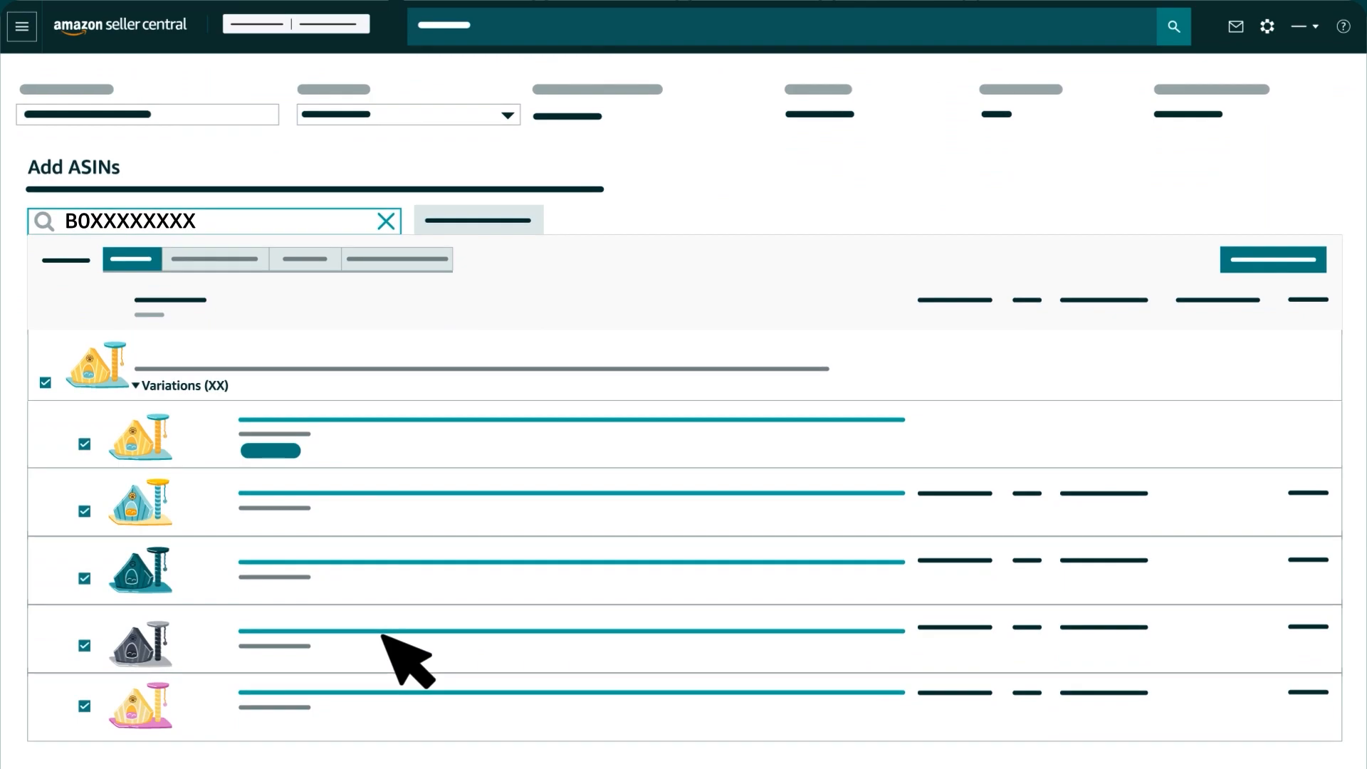
mouse_move(318, 624)
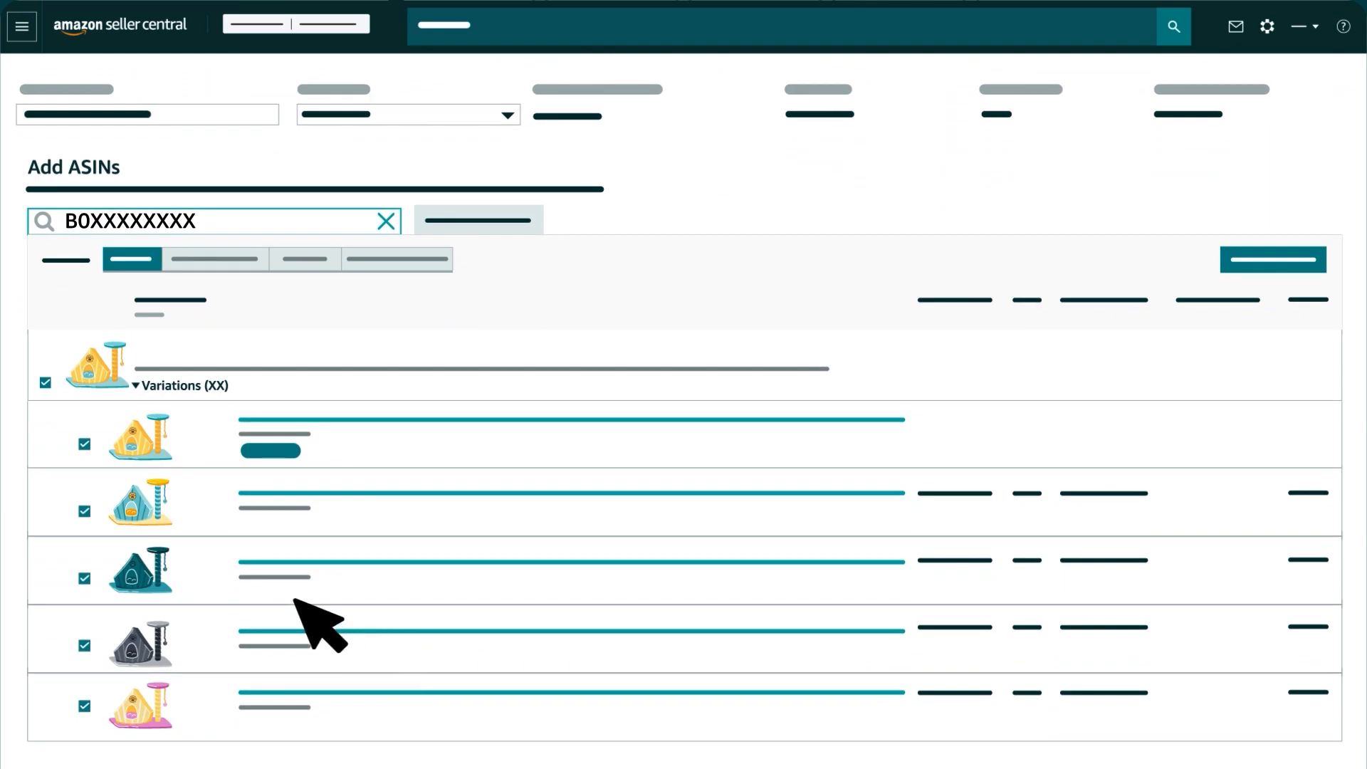
left_click(84, 511)
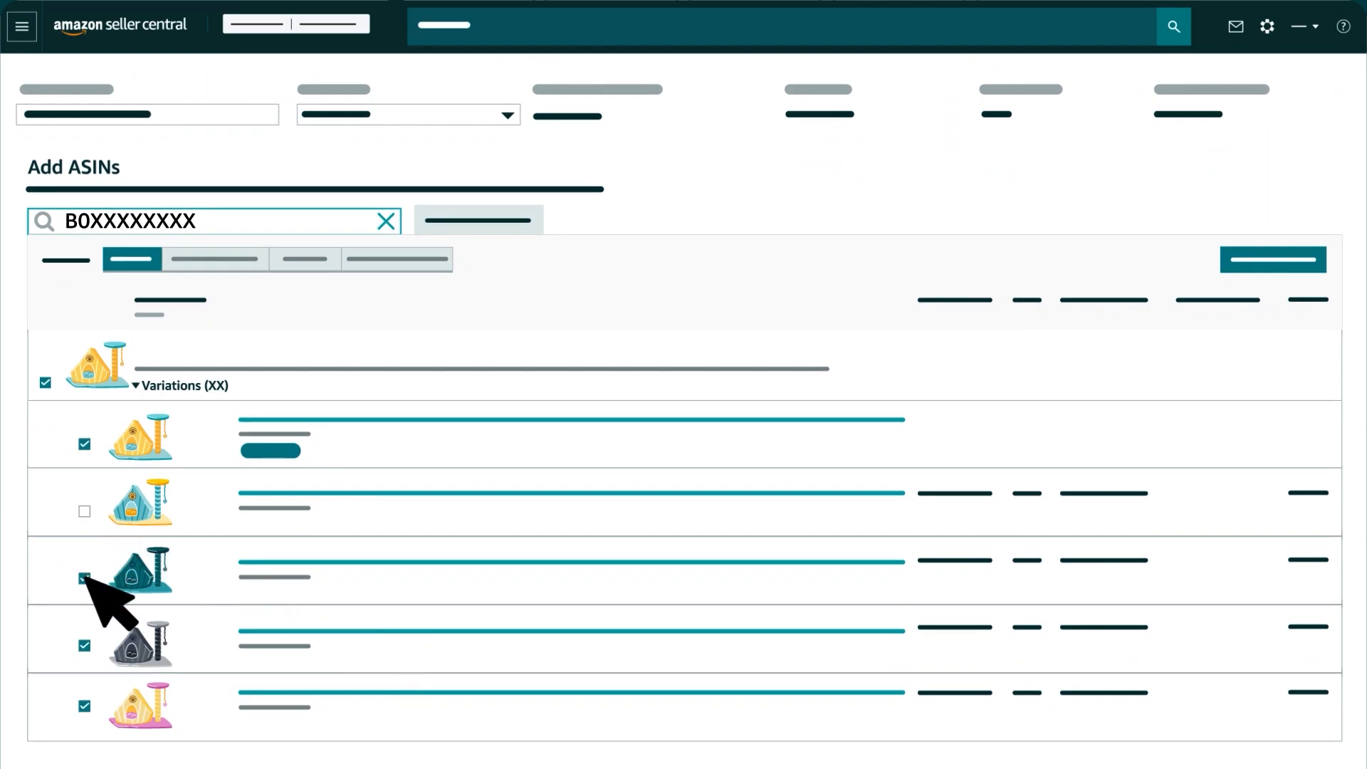
left_click(84, 578)
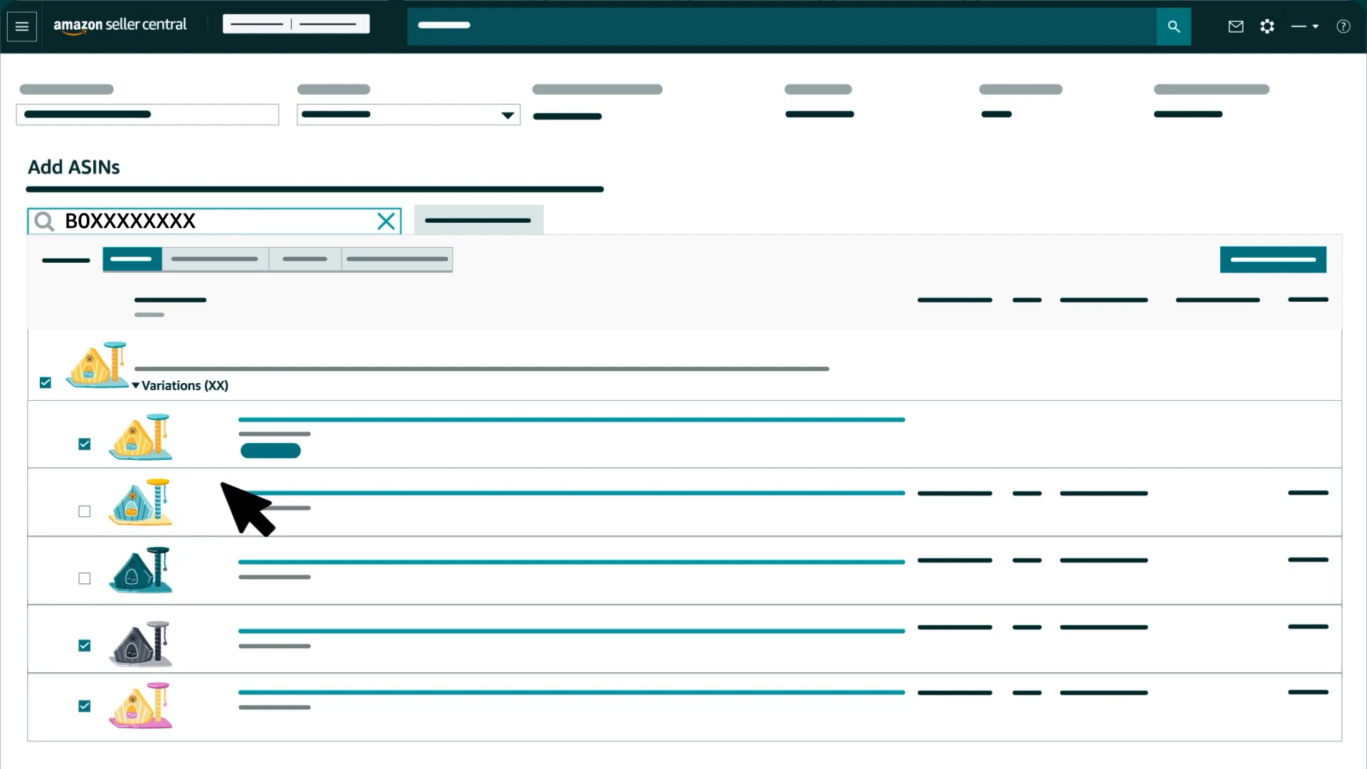
mouse_move(245, 578)
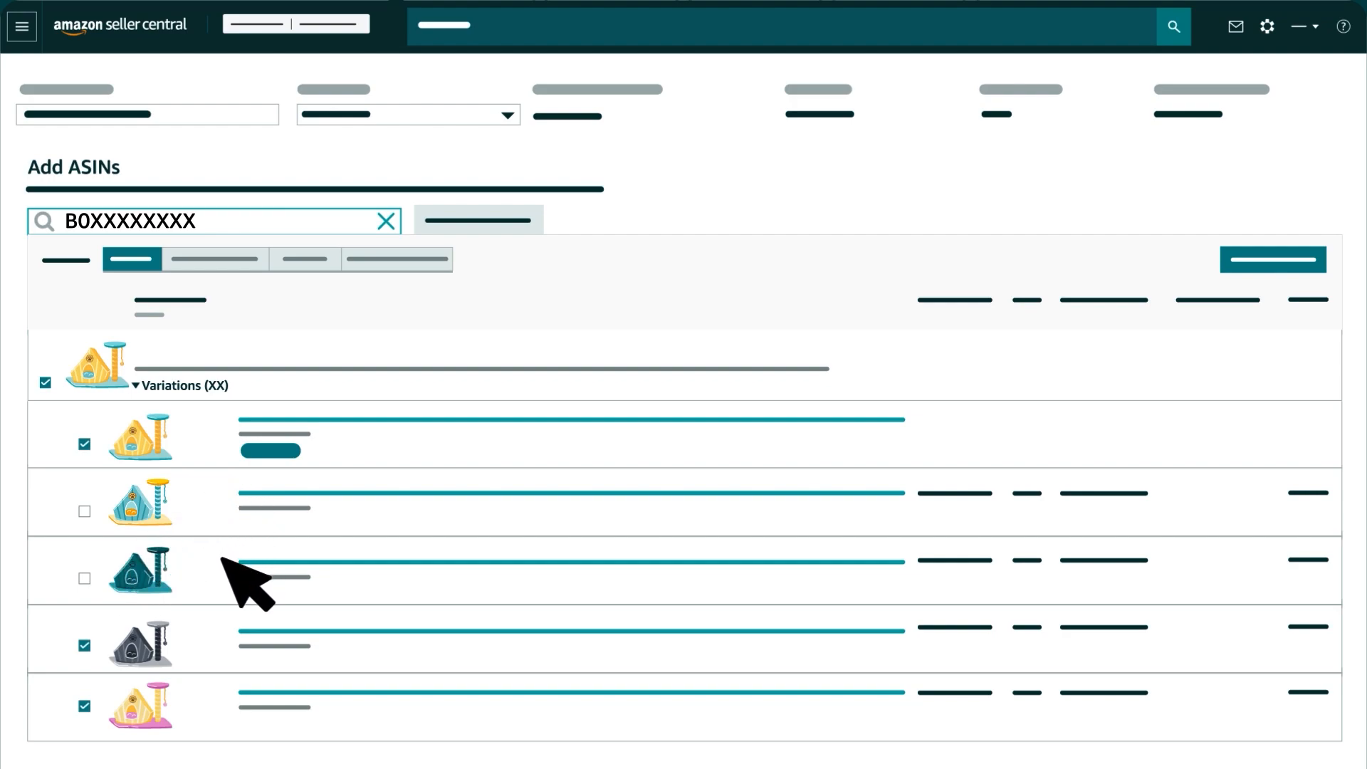
mouse_move(252, 619)
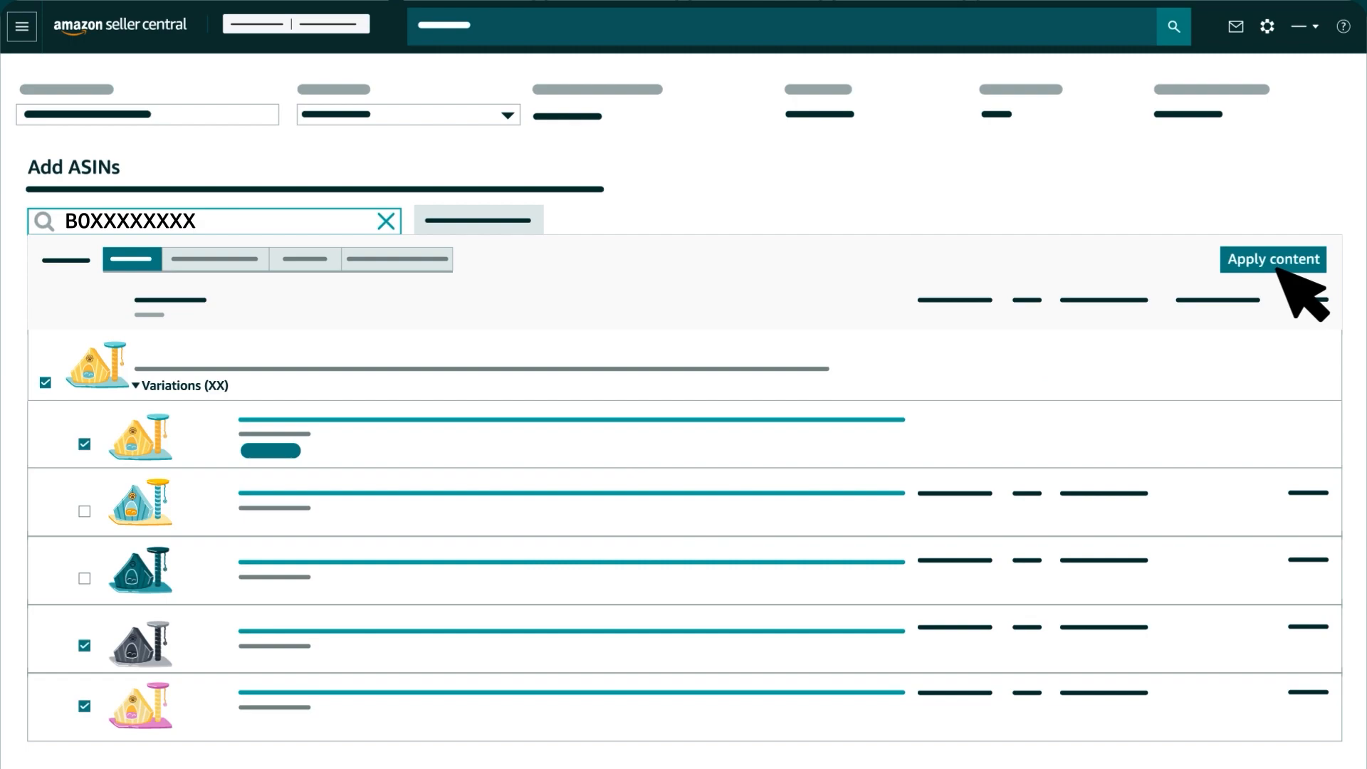
left_click(1272, 259)
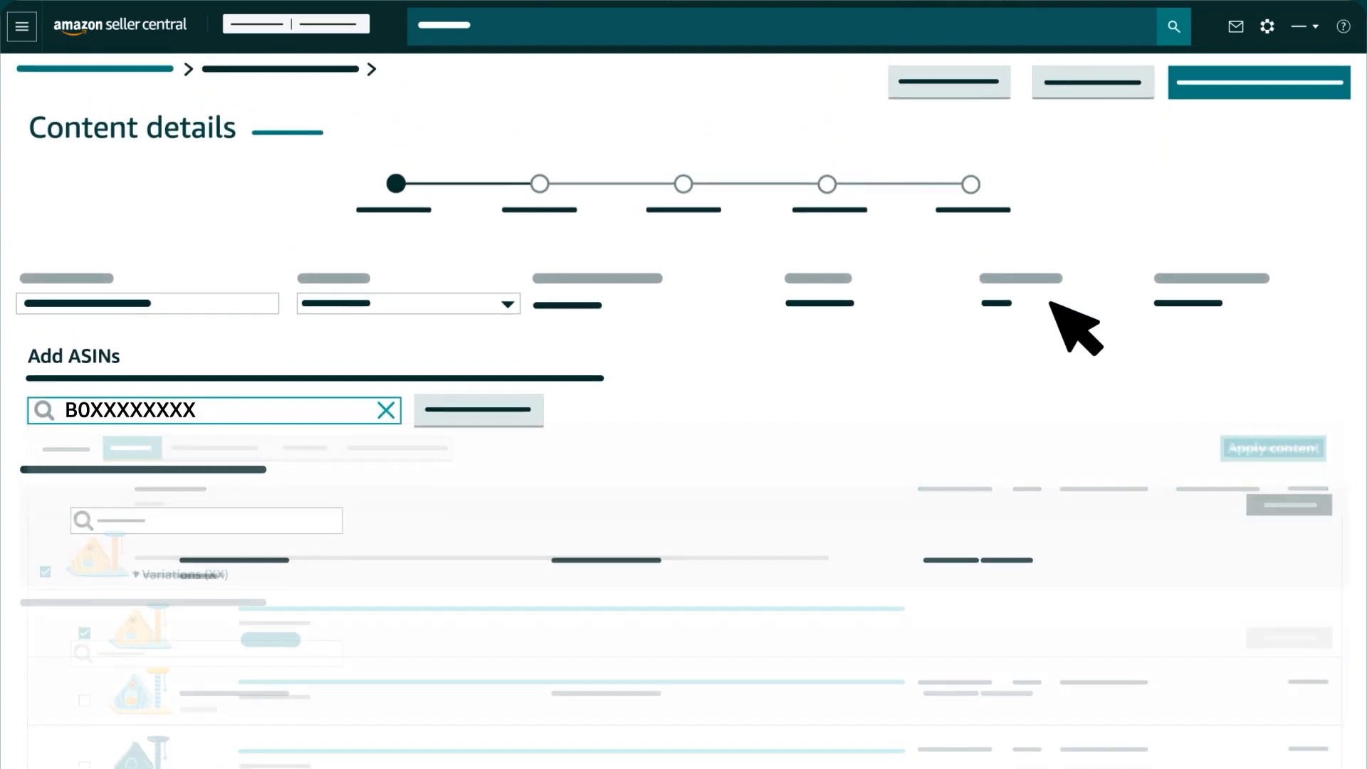
left_click(478, 411)
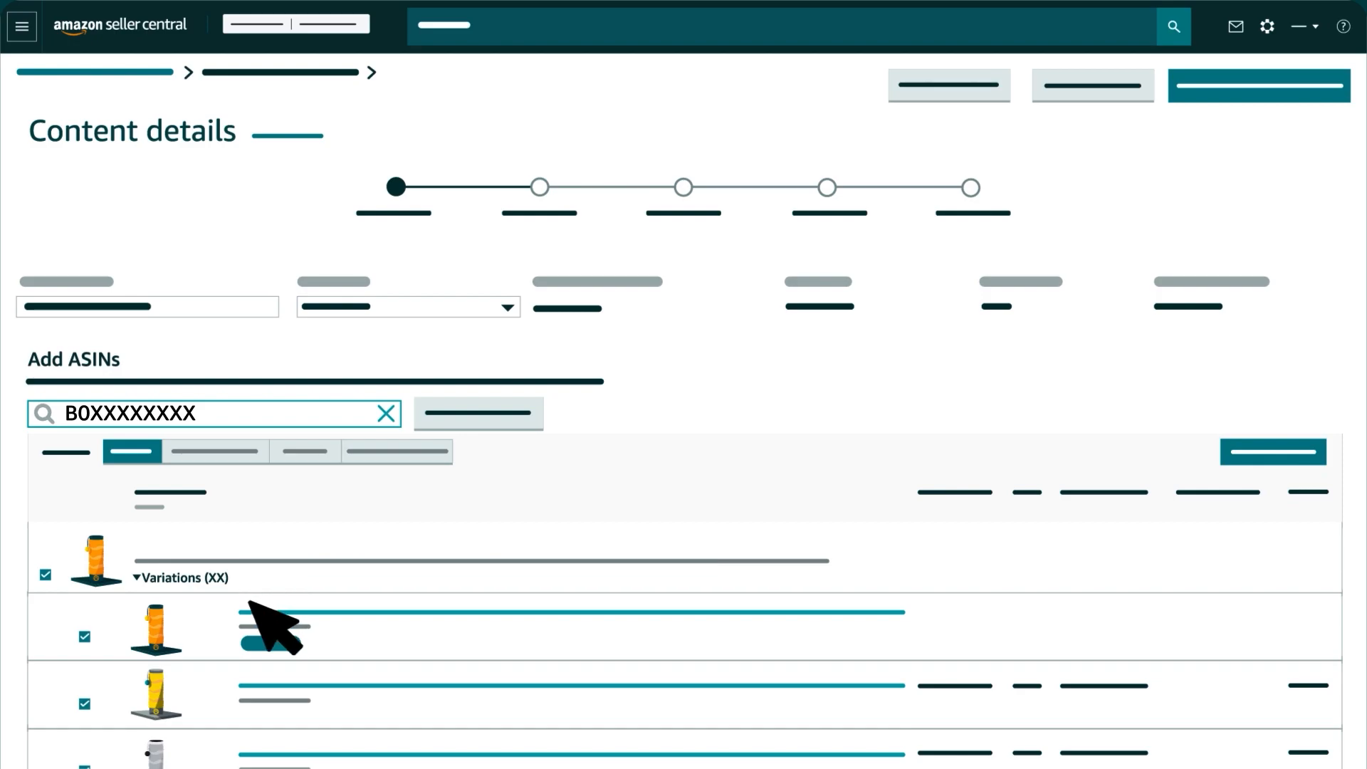
Apply the content to the checked scratching post variations and review Applied ASINs.
left_click(385, 412)
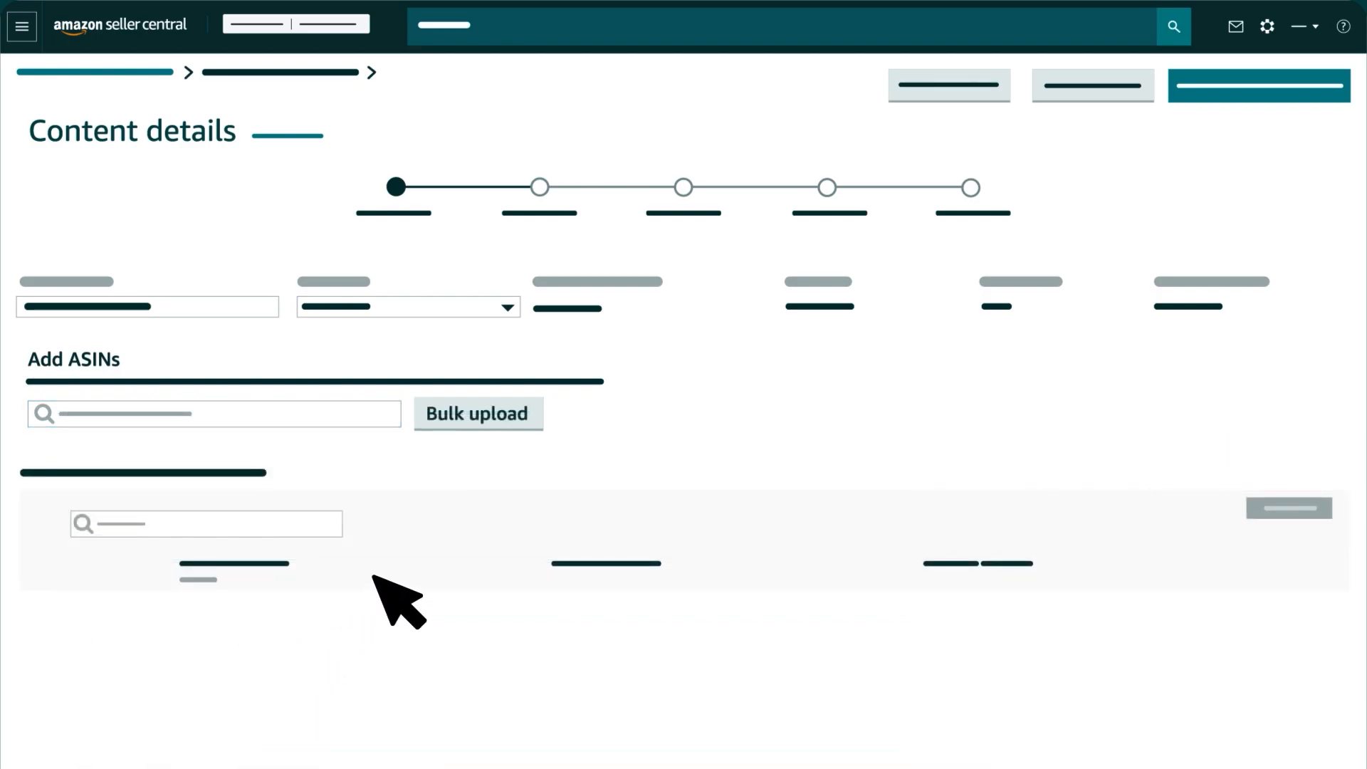
left_click(477, 412)
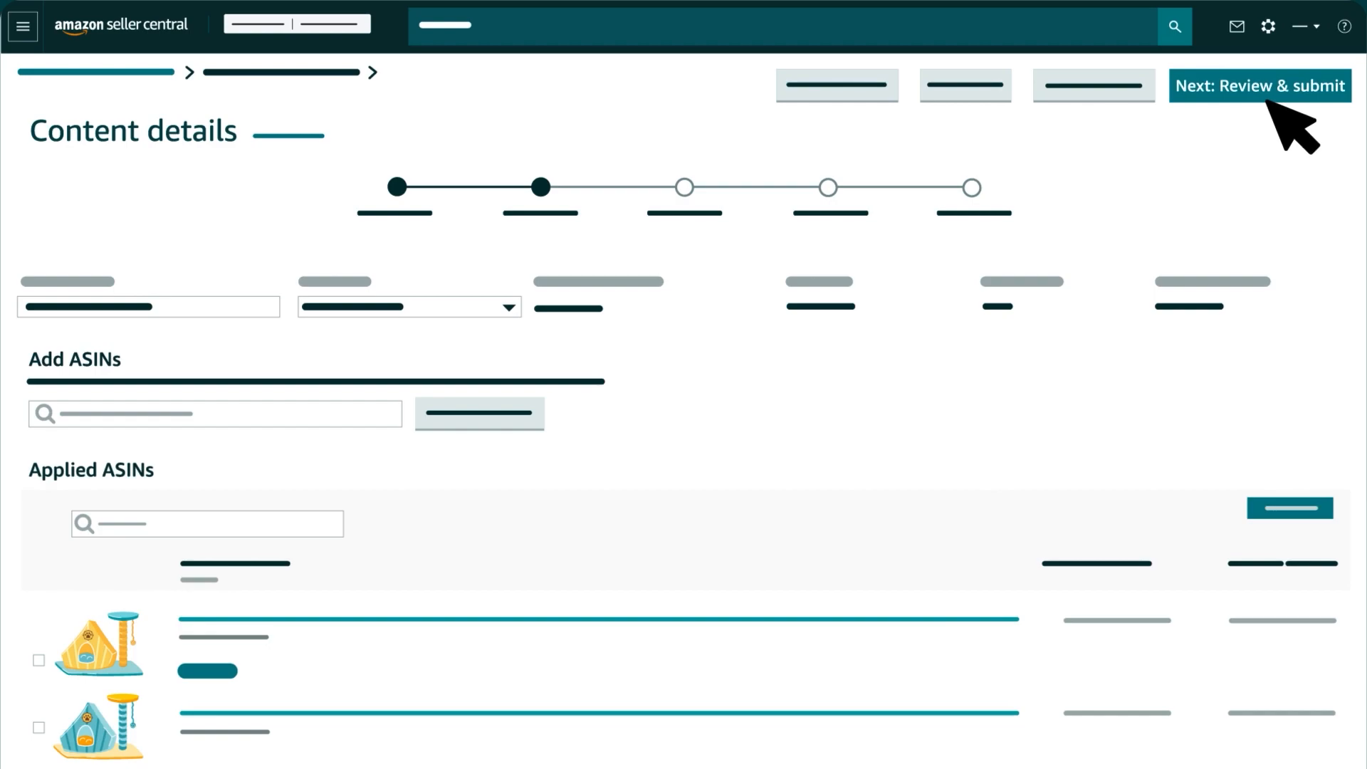
Proceed to Review & submit and submit the content for approval.
left_click(1258, 85)
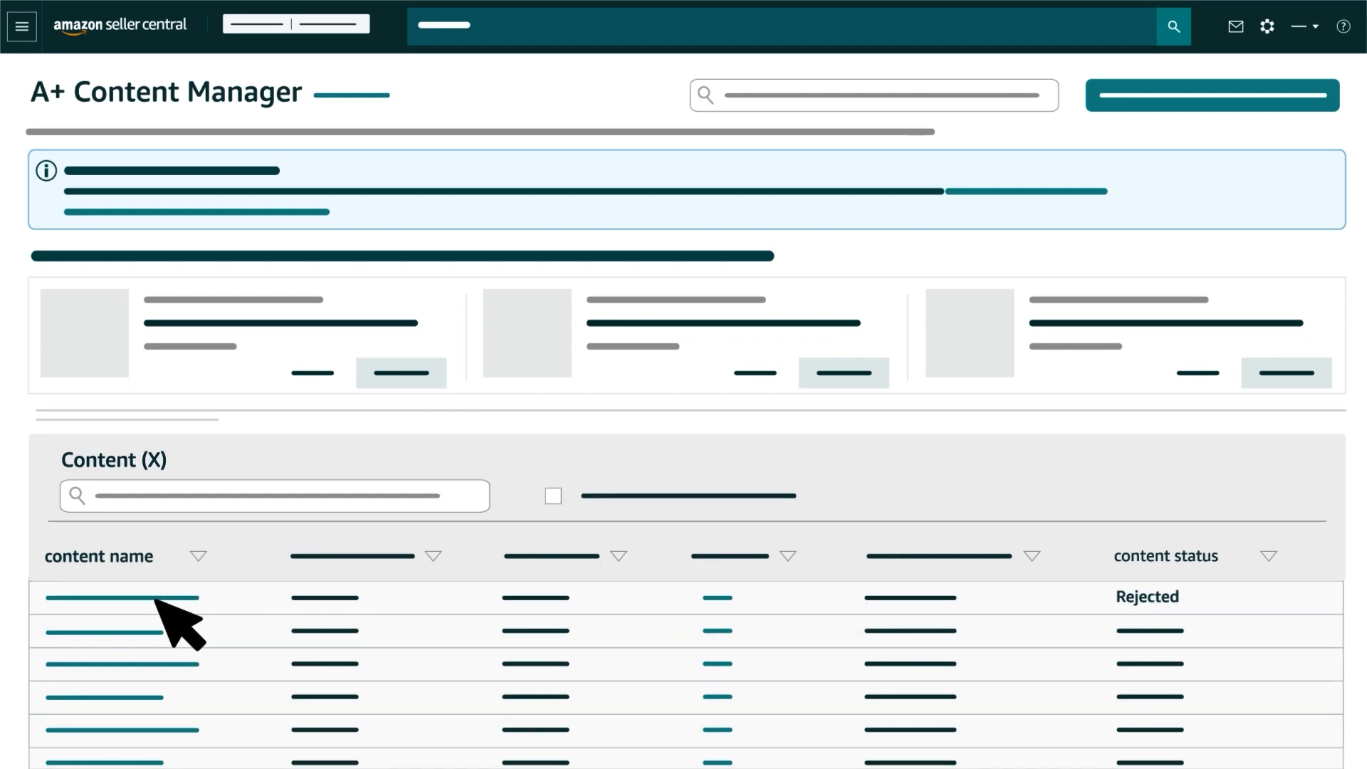
Open the first listed content, start editing, then cancel back to its details.
left_click(122, 598)
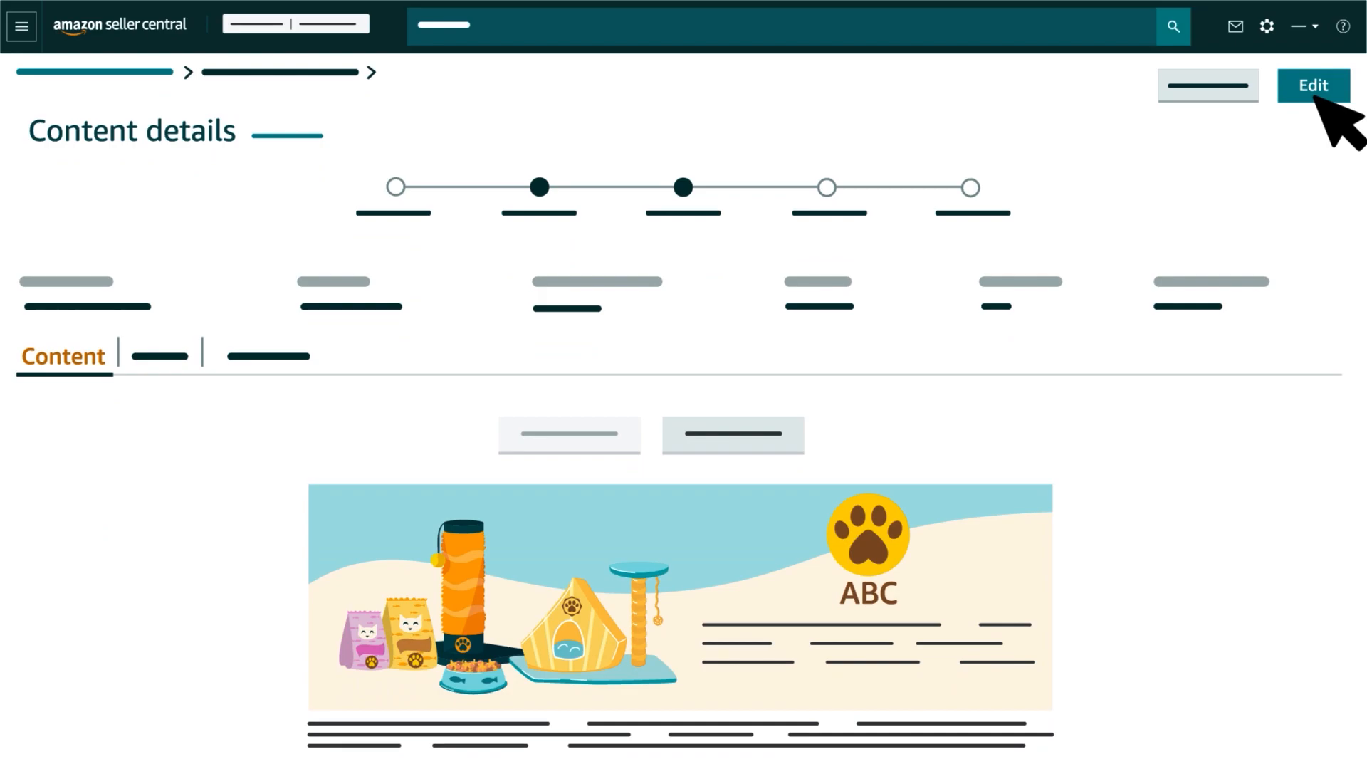
left_click(1312, 85)
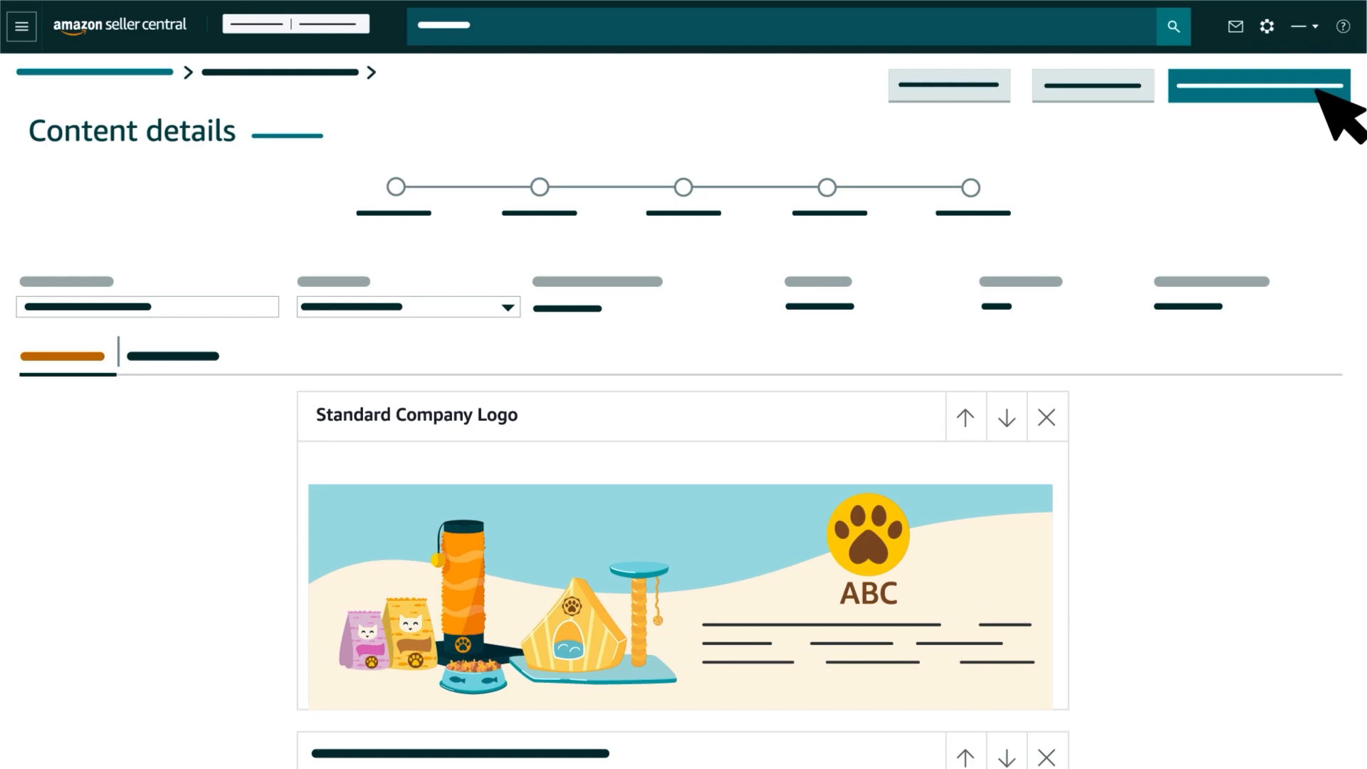
left_click(1256, 84)
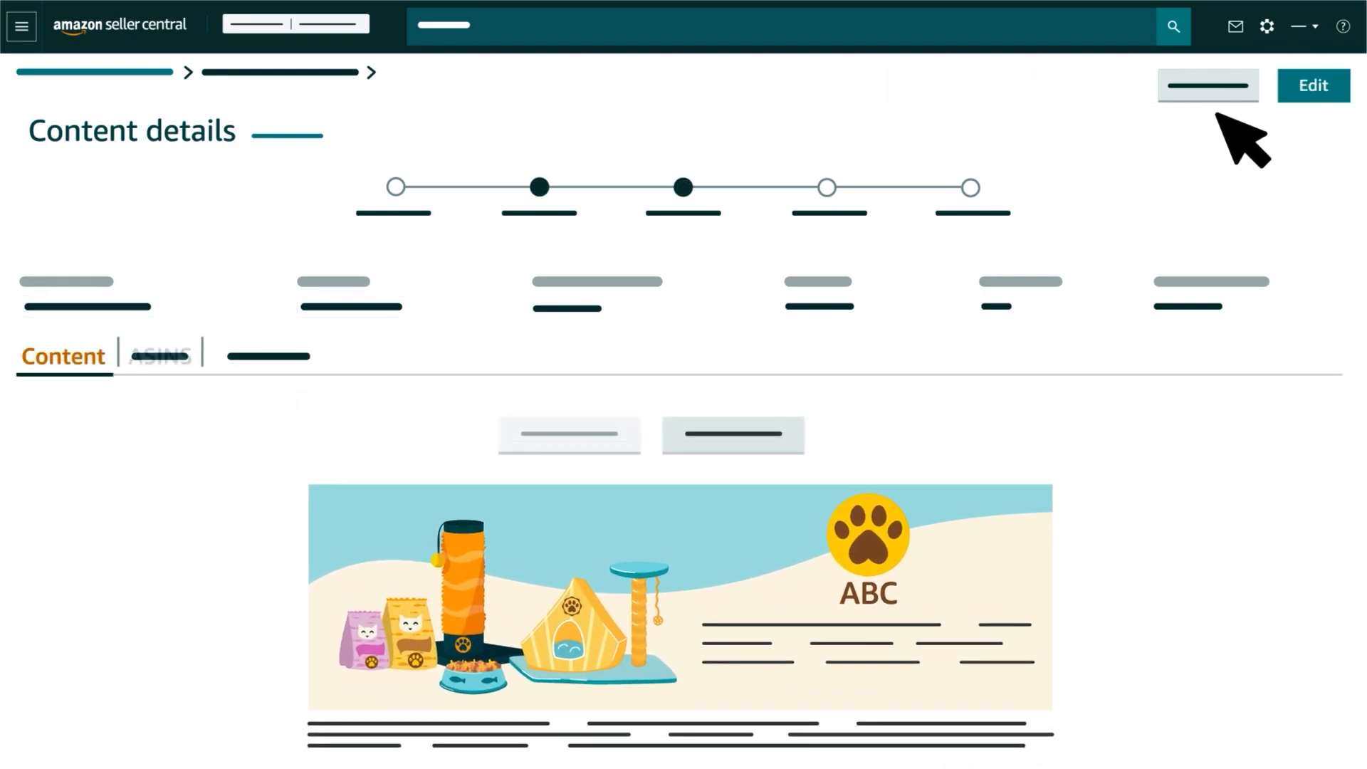
Remove the light blue cat house from the Applied ASINs on the ASINs tab.
left_click(160, 356)
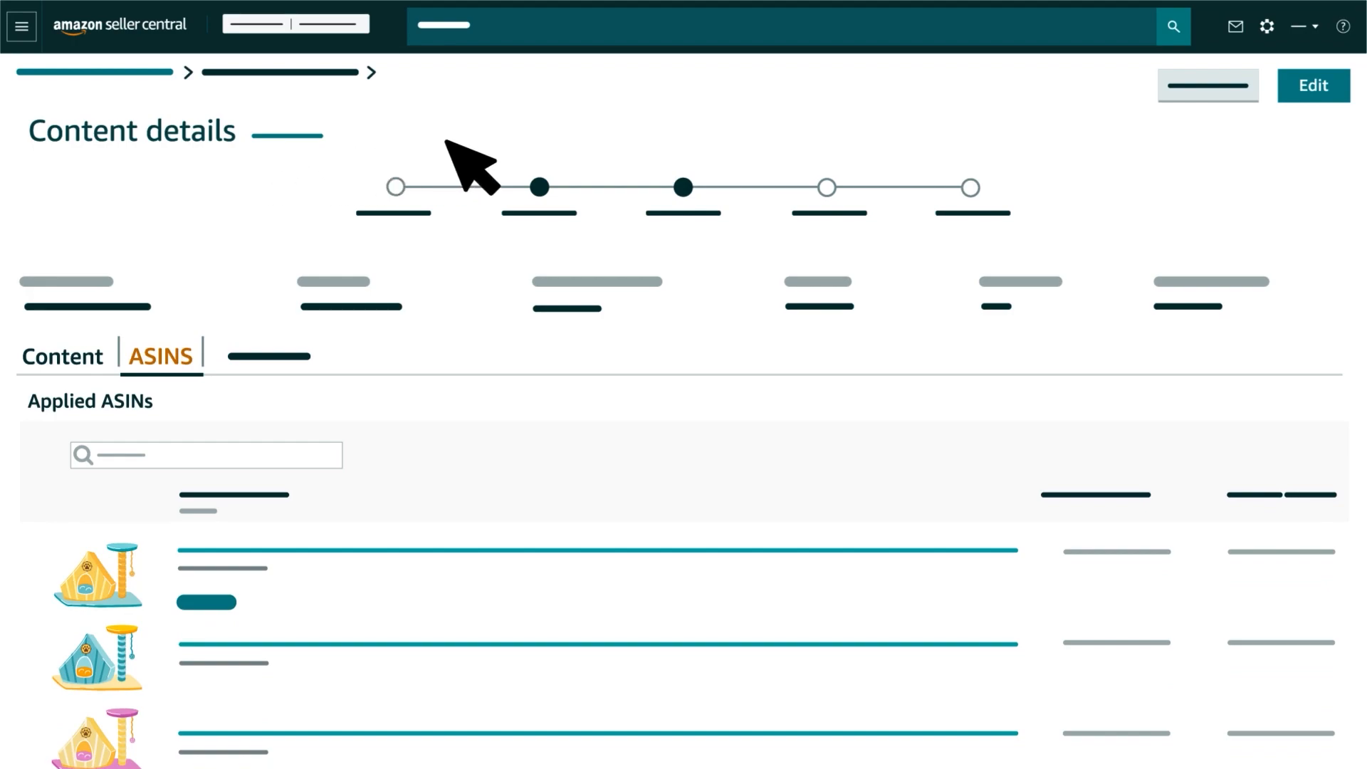
scroll("down", 3)
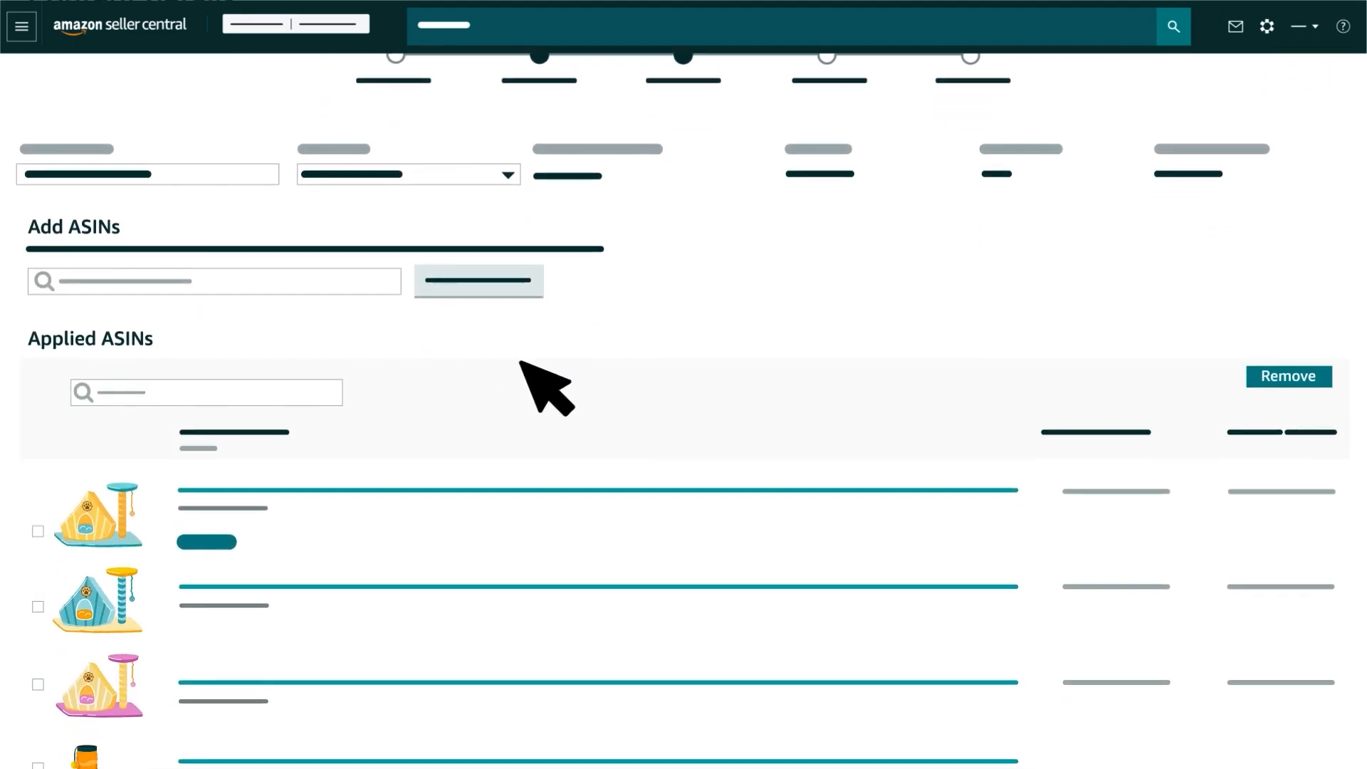
left_click(38, 527)
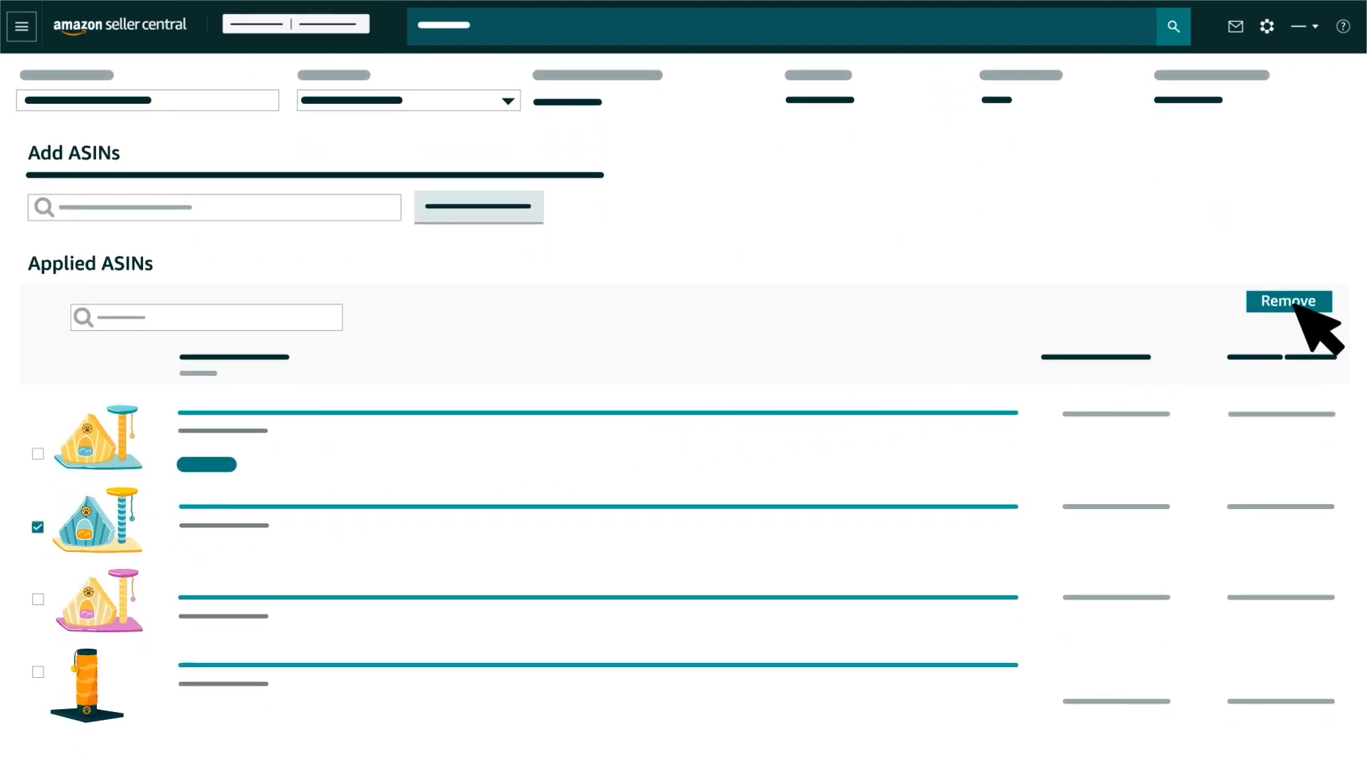
left_click(1288, 300)
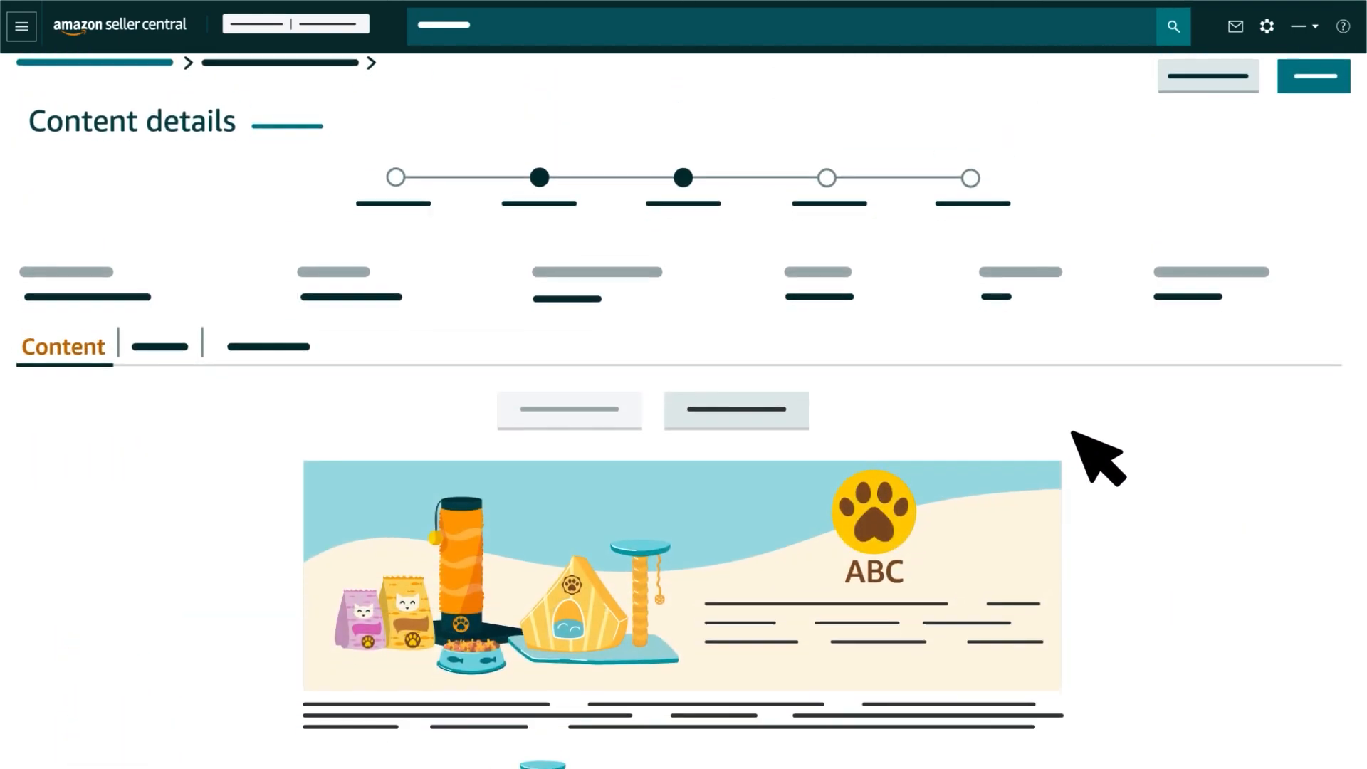
scroll("down", 3)
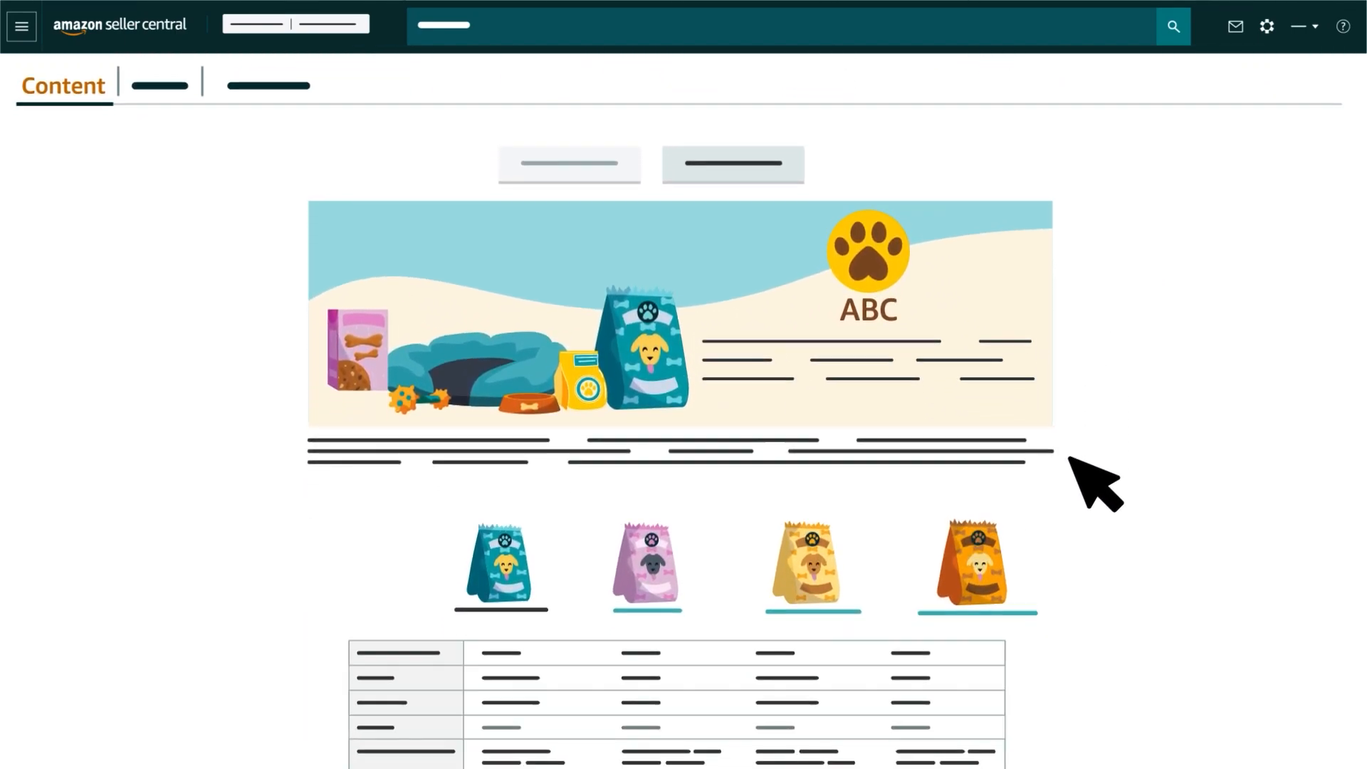
scroll("down", 3)
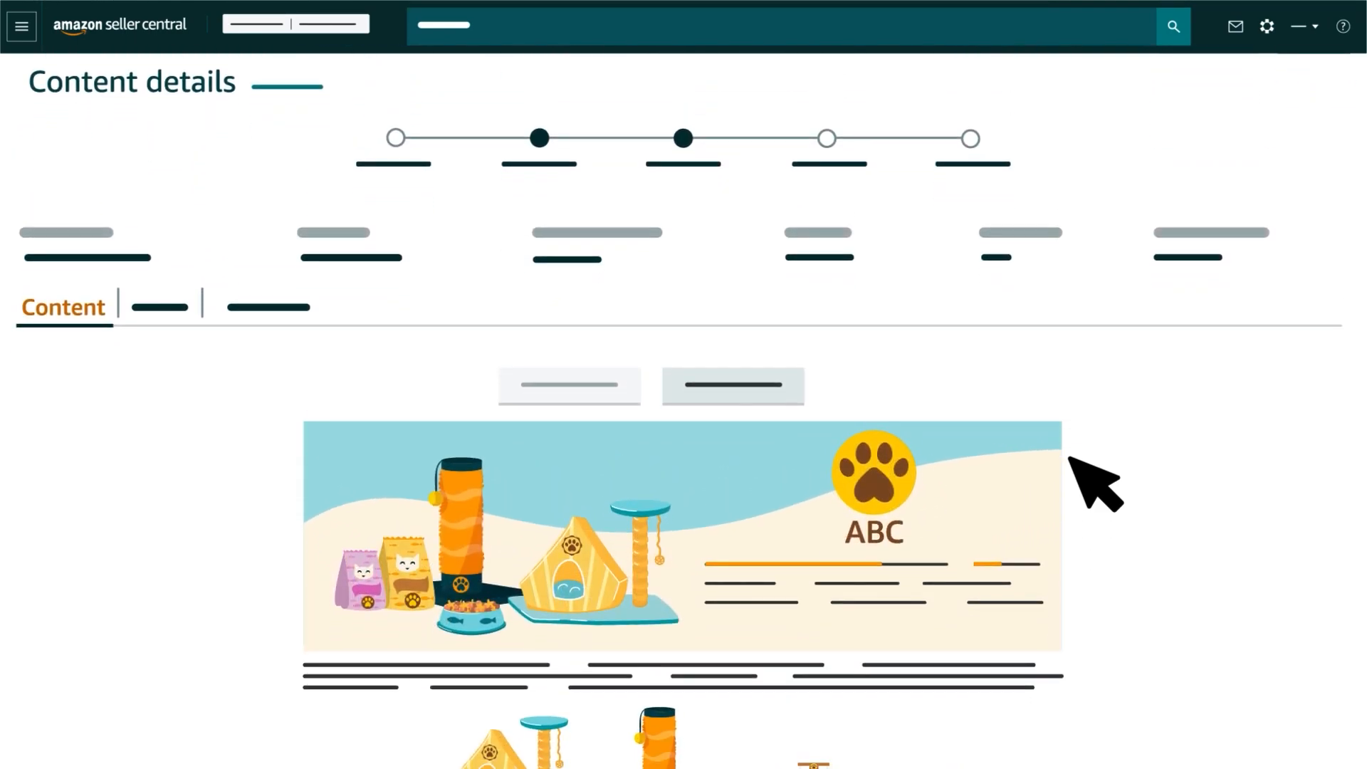
scroll("down", 3)
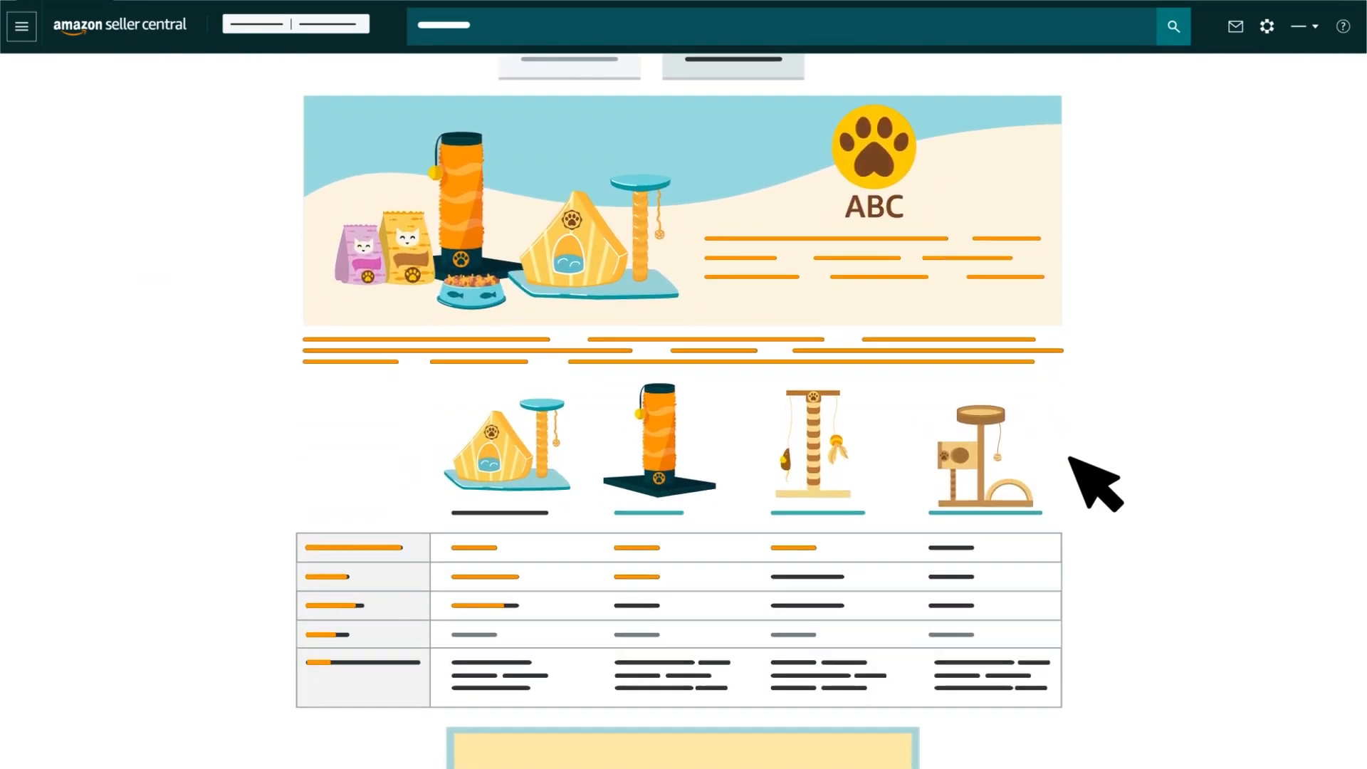
scroll("down", 3)
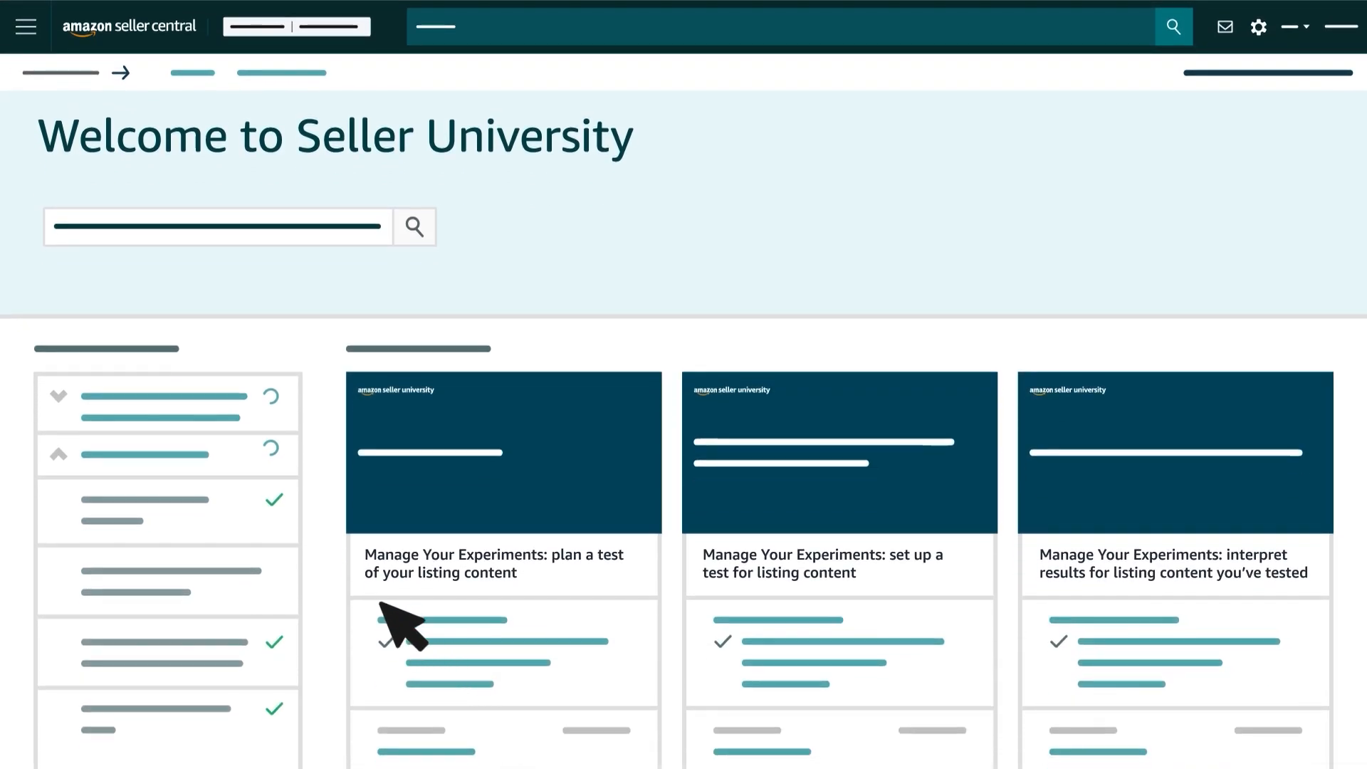
mouse_move(989, 628)
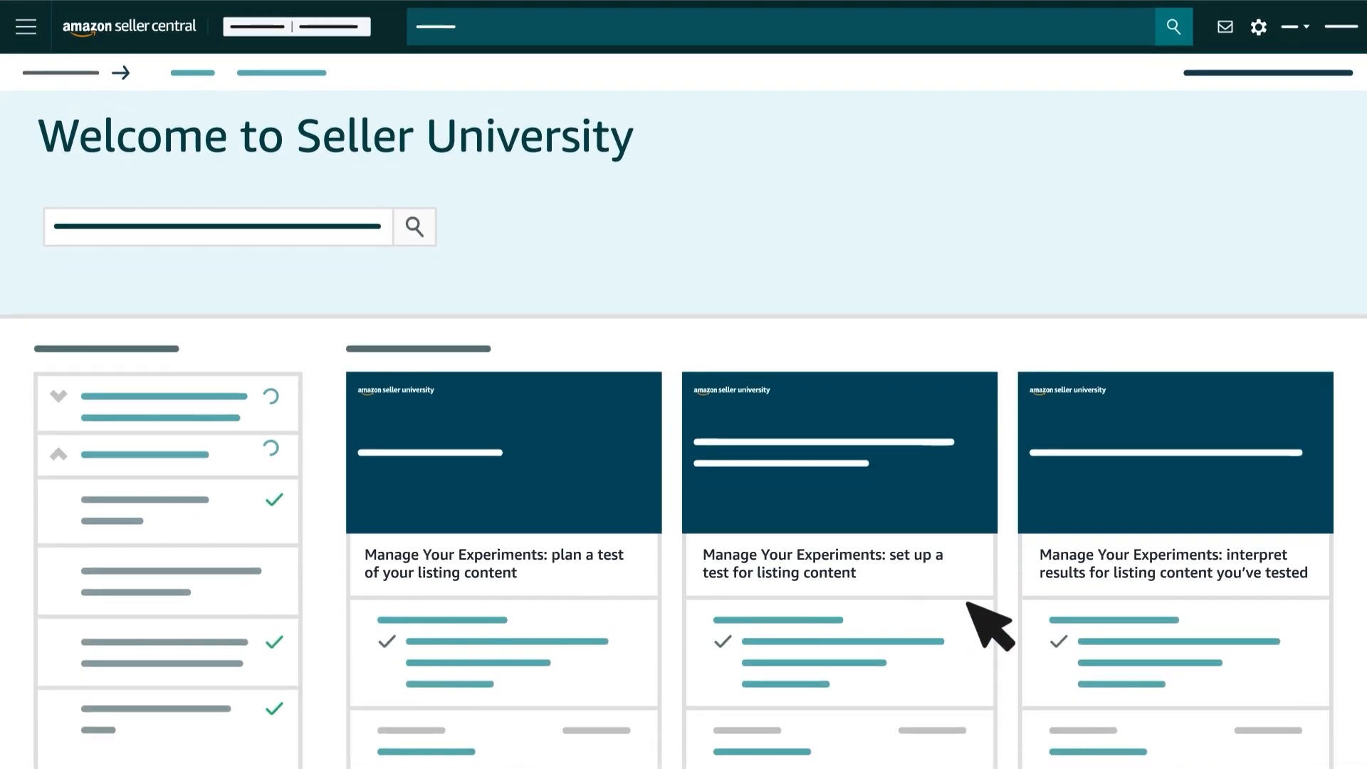